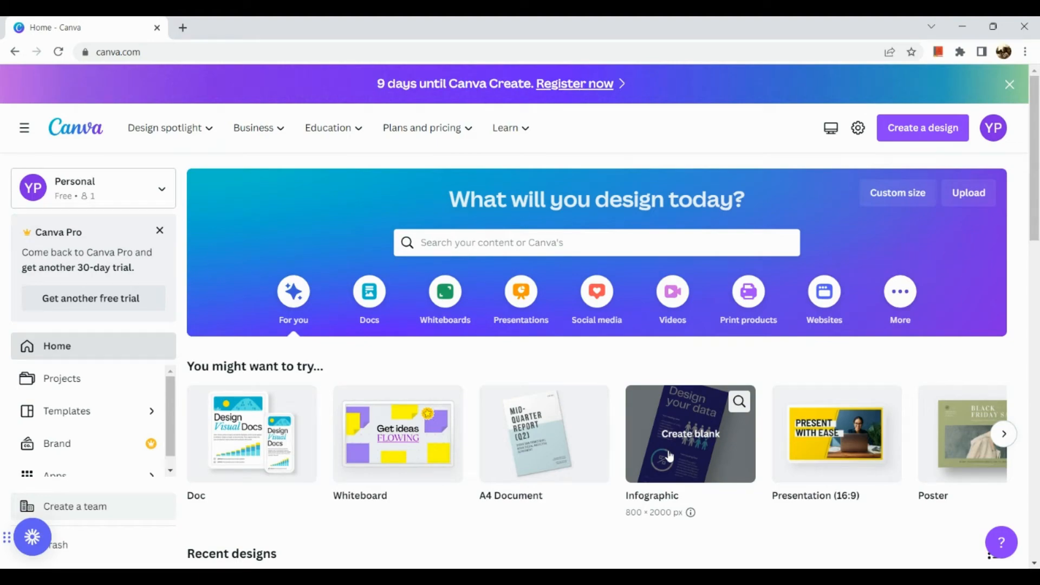
mouse_move(825, 108)
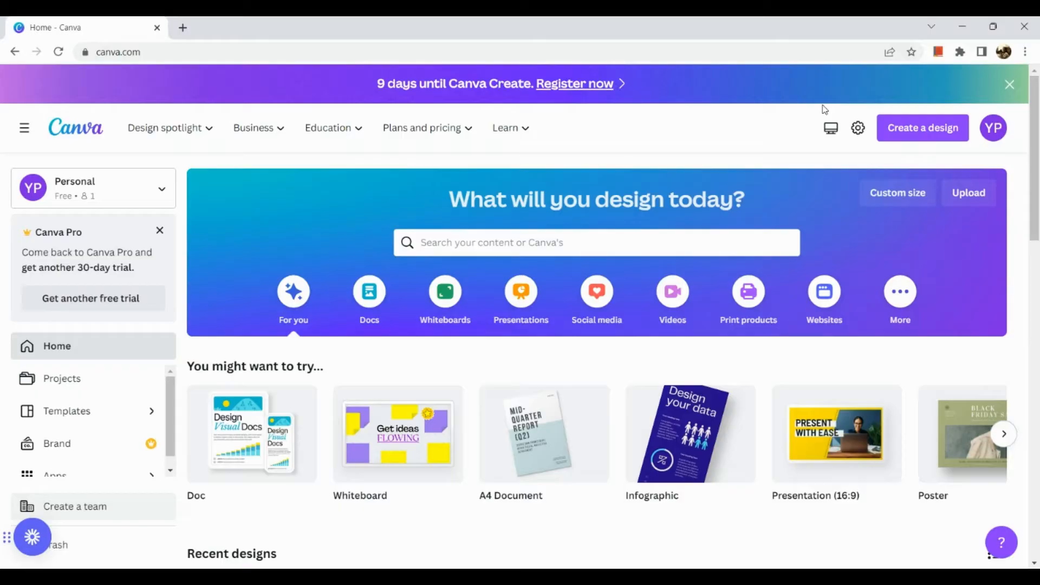
mouse_move(712, 25)
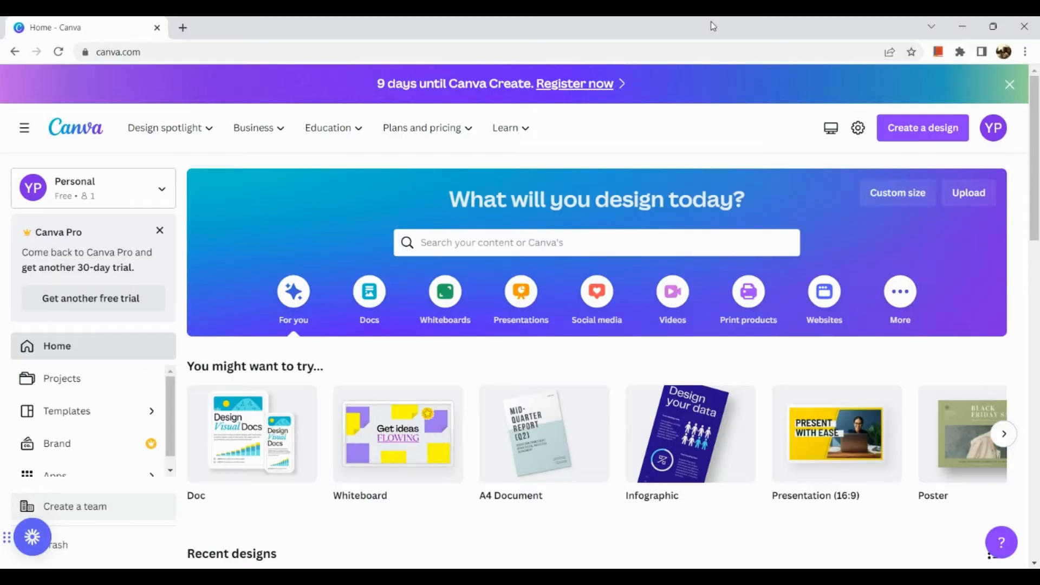
mouse_move(713, 25)
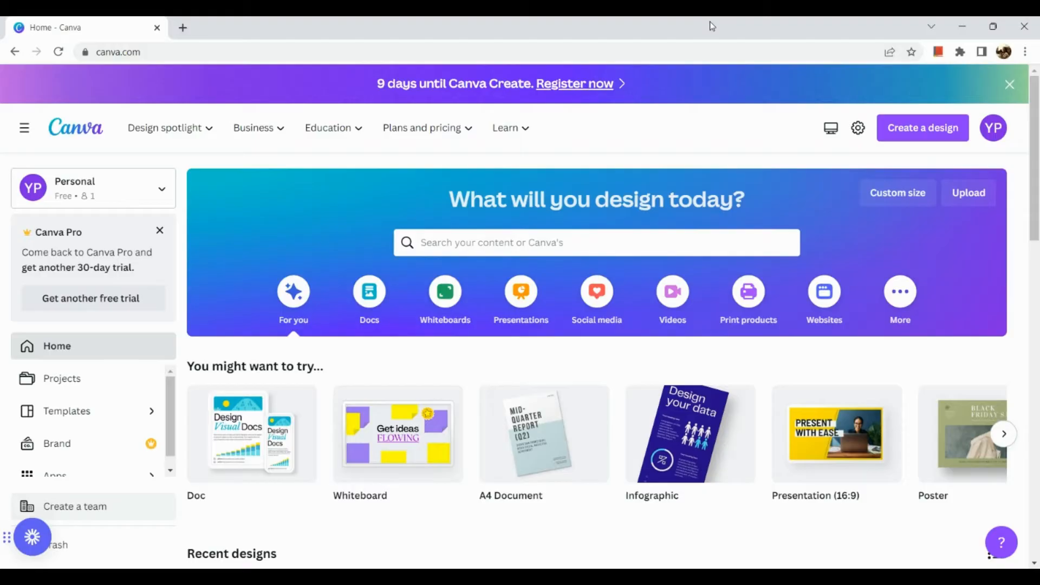
mouse_move(566, 72)
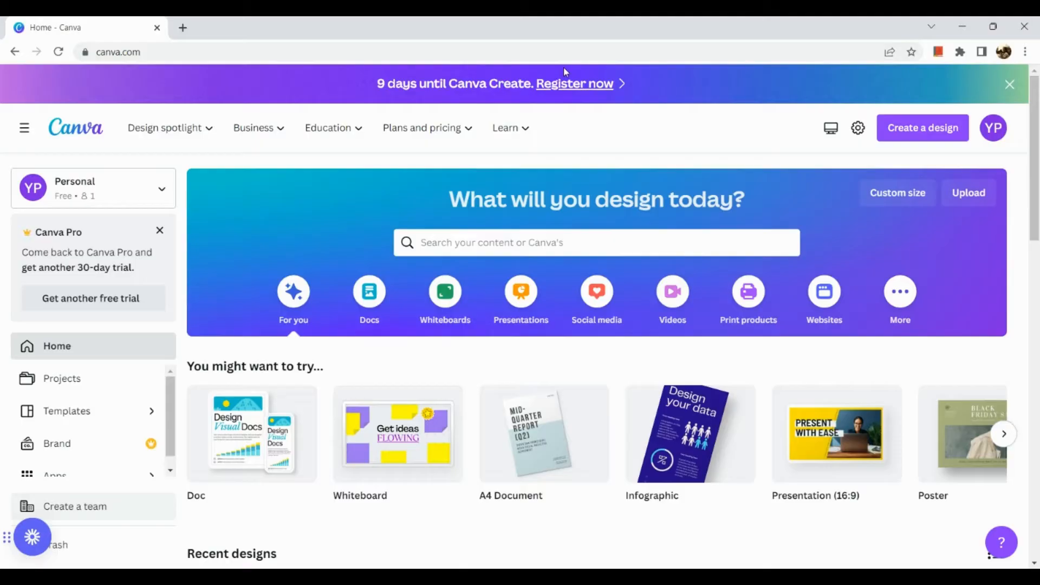
mouse_move(875, 329)
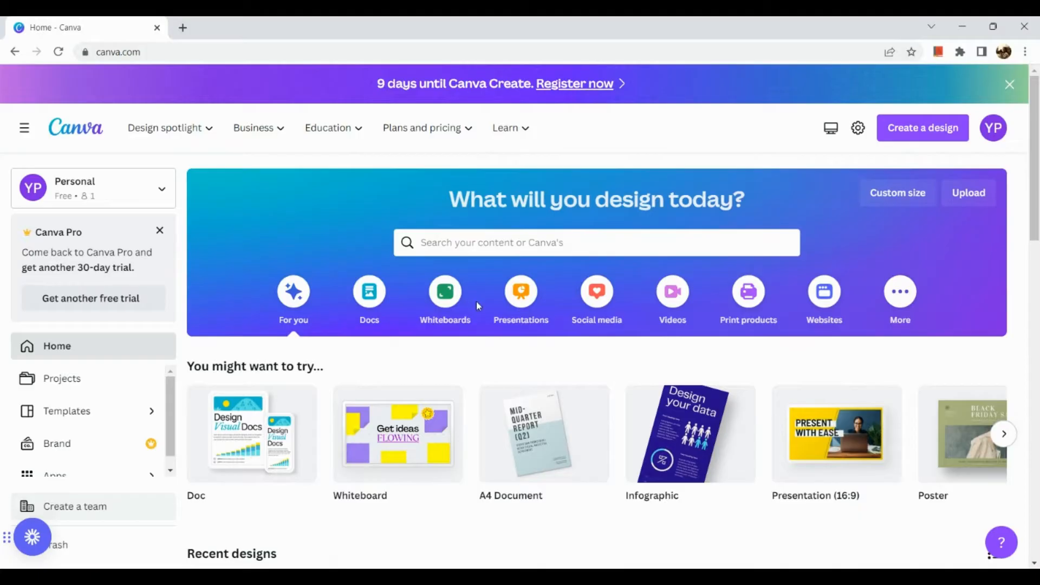
mouse_move(250, 307)
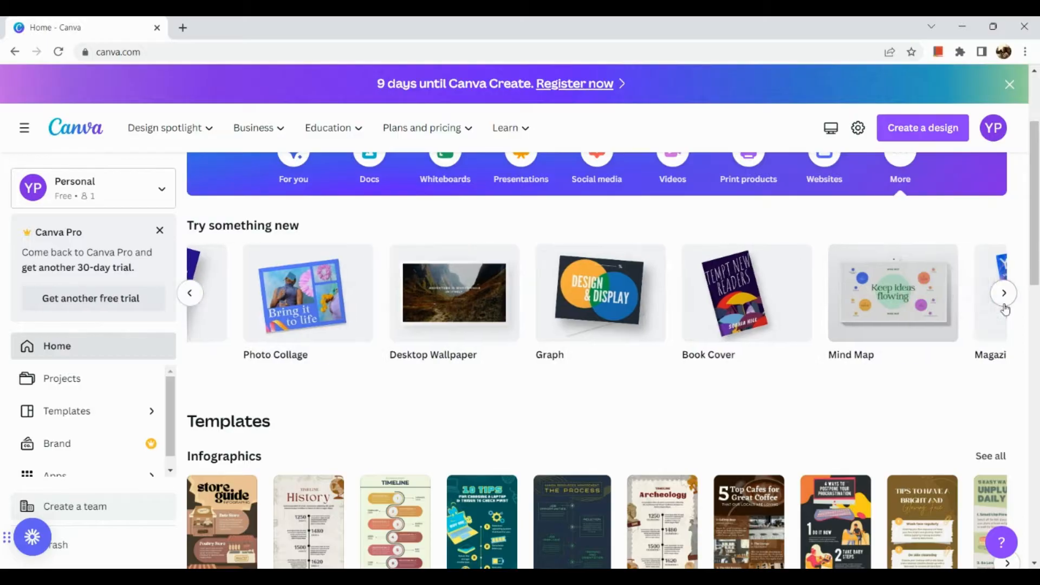
Browse further design types on the Canva home page
click(1003, 293)
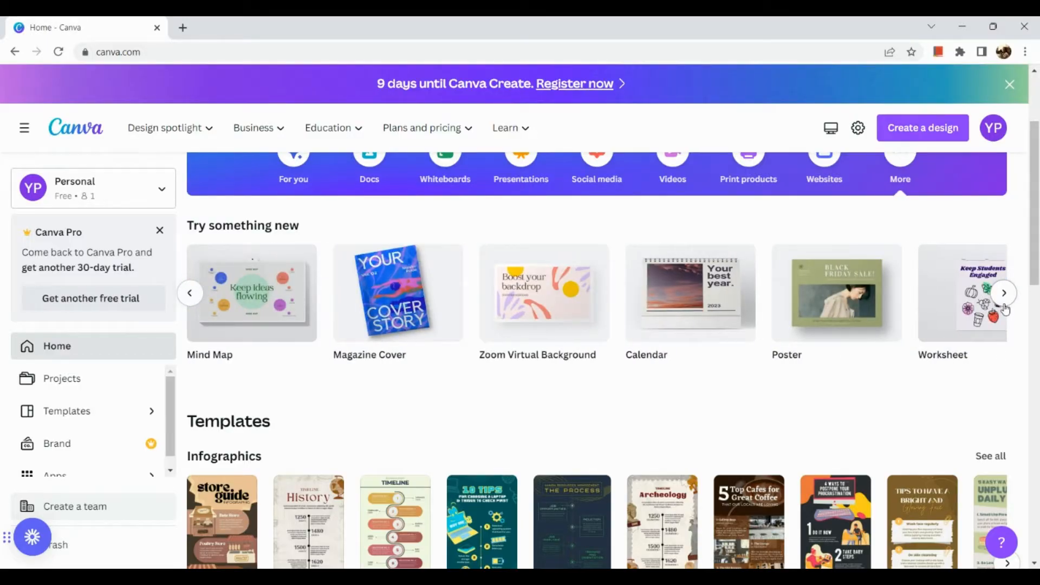
click(1003, 293)
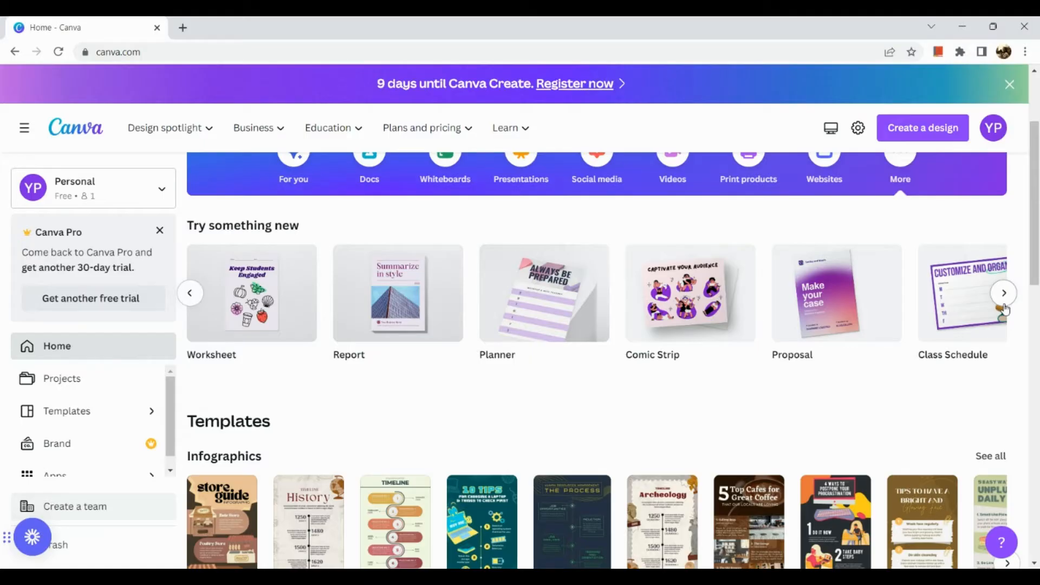
click(1003, 292)
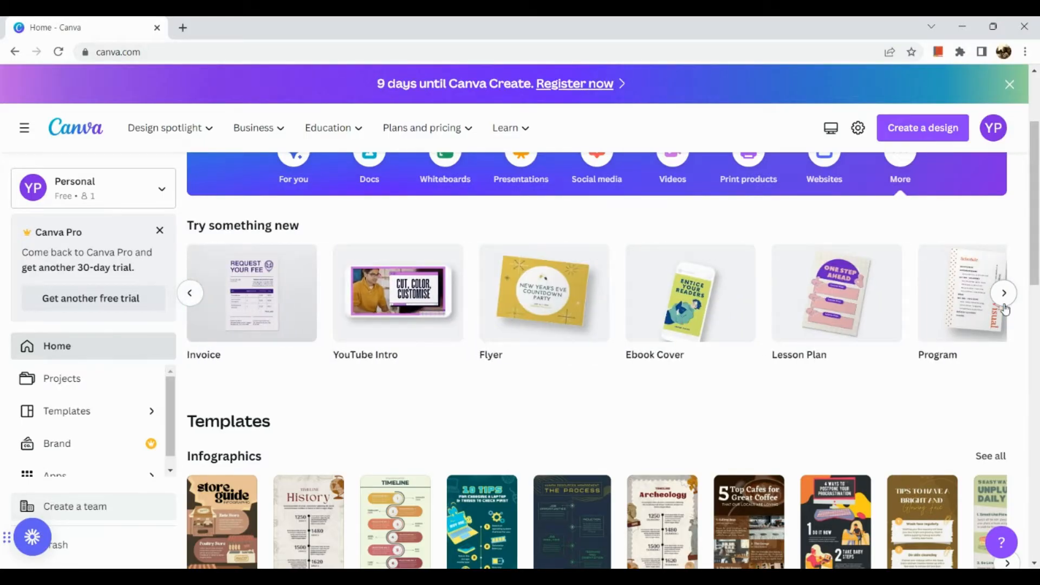
click(1003, 292)
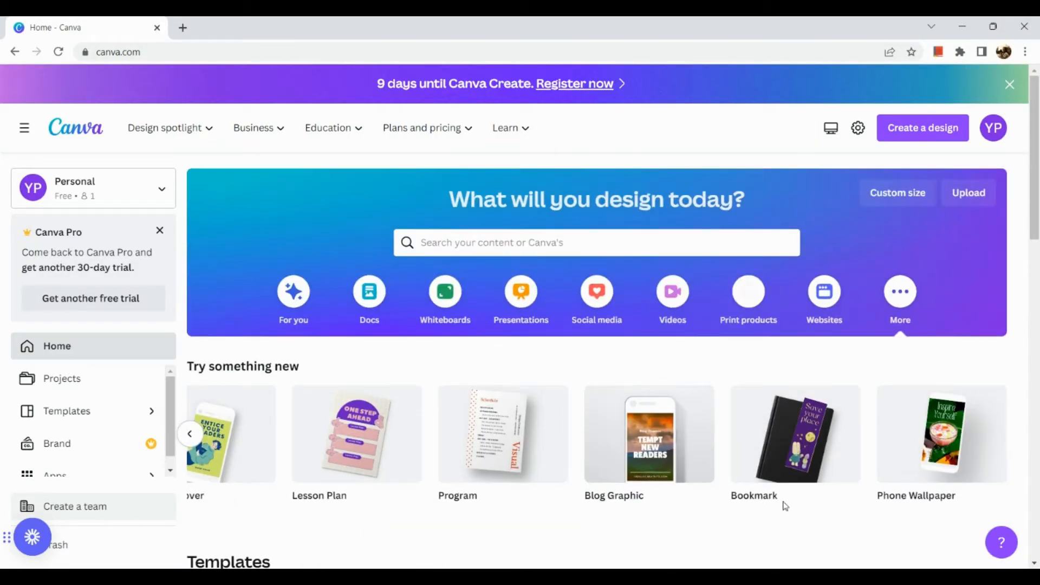
mouse_move(794, 450)
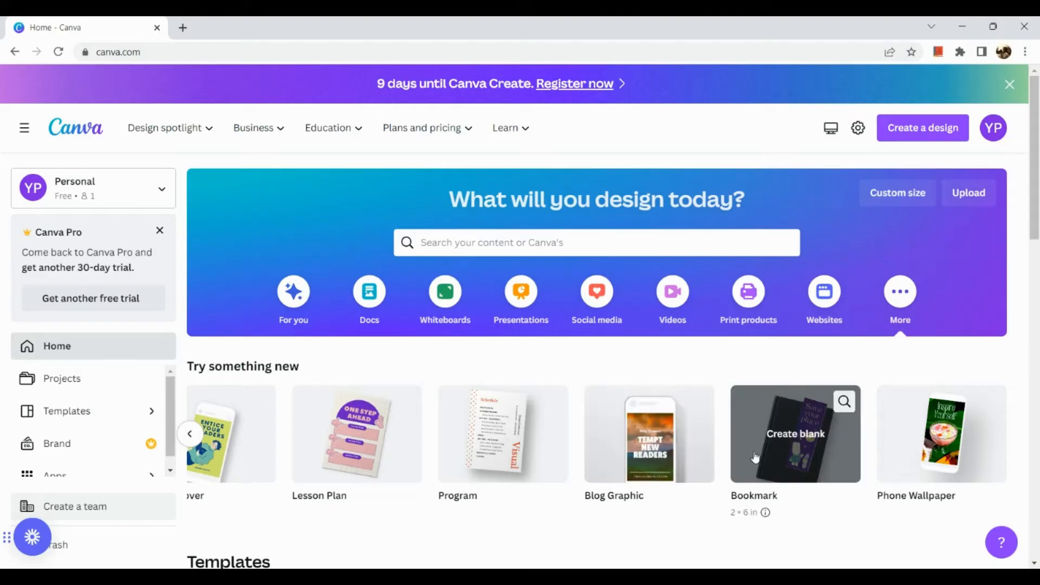
scroll(down, 3)
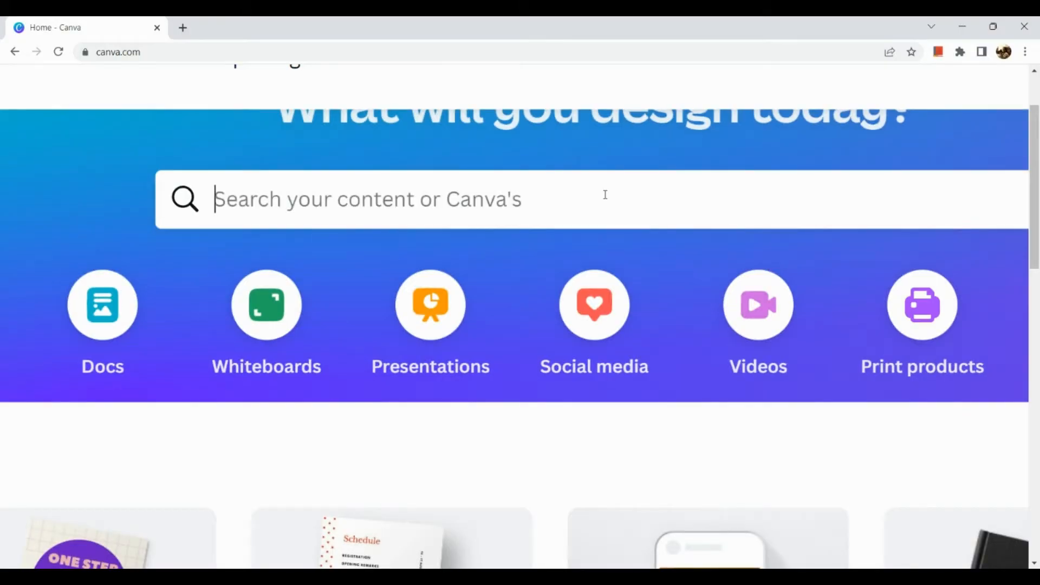
Search 'trifold brochure' and choose the Brochure 17 × 11 in suggestion
click(367, 199)
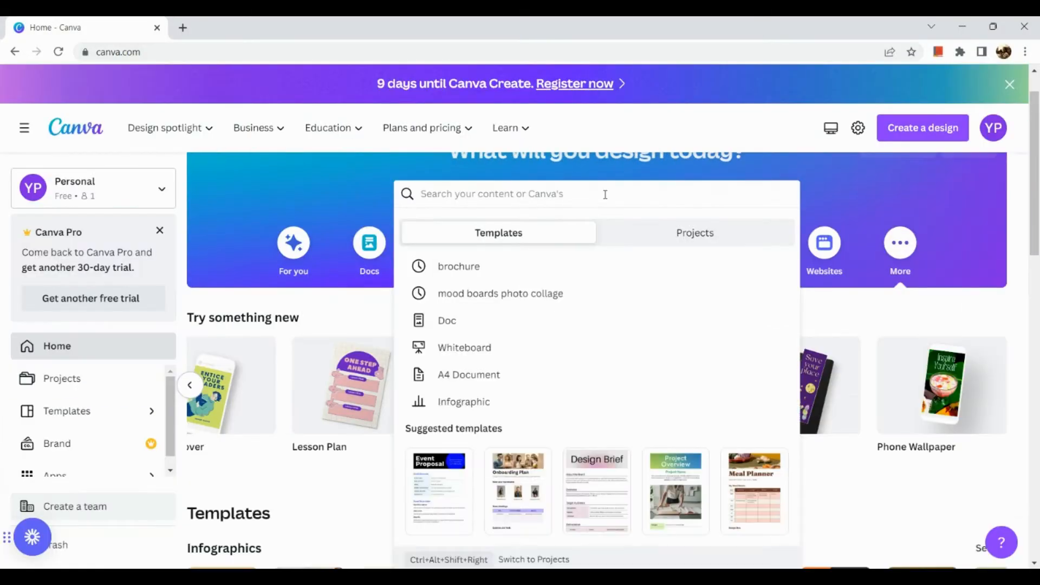
text(trifold brochure)
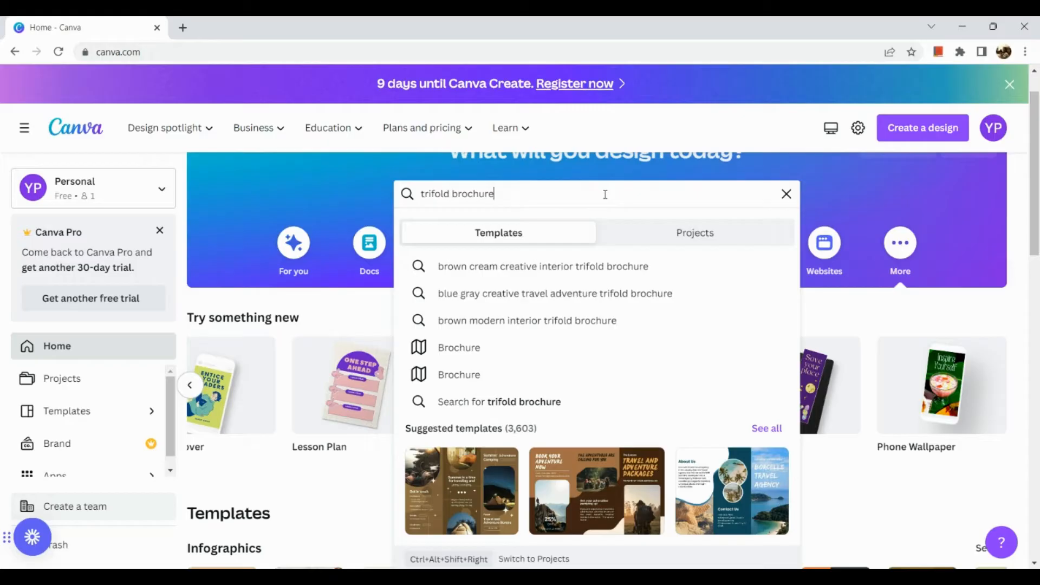
mouse_move(557, 350)
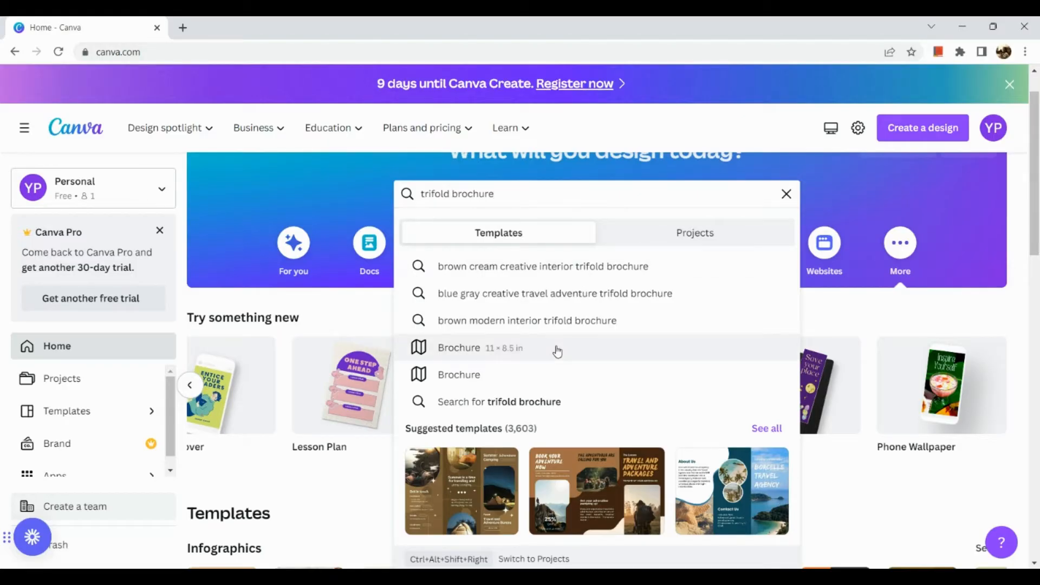
mouse_move(551, 366)
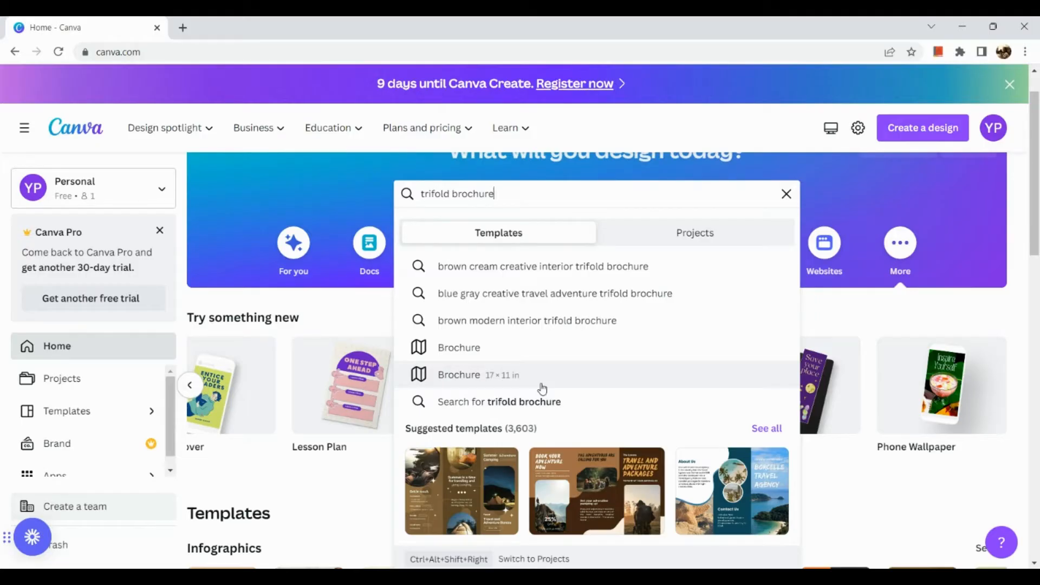
click(458, 375)
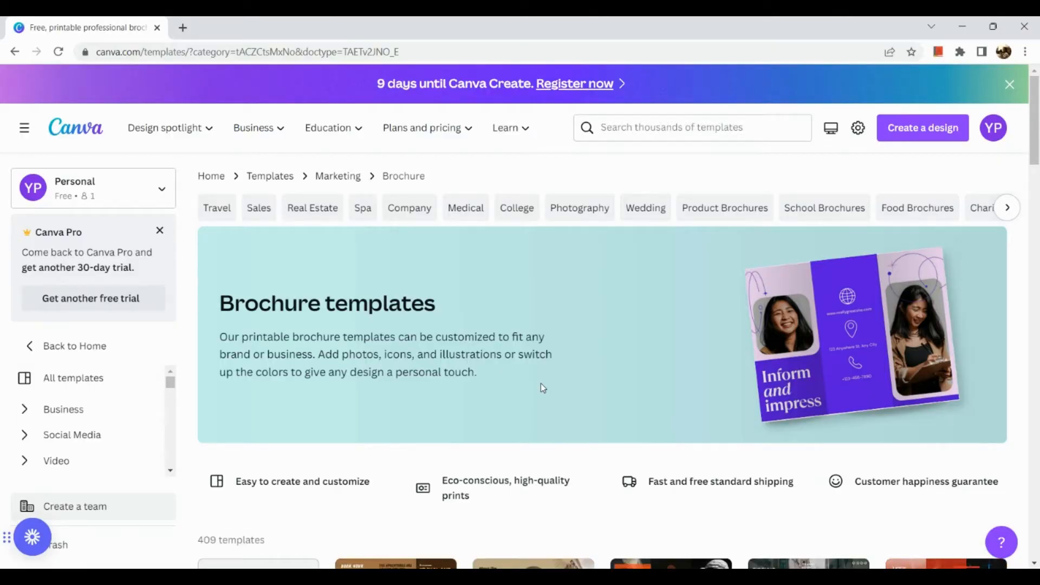
scroll(down, 3)
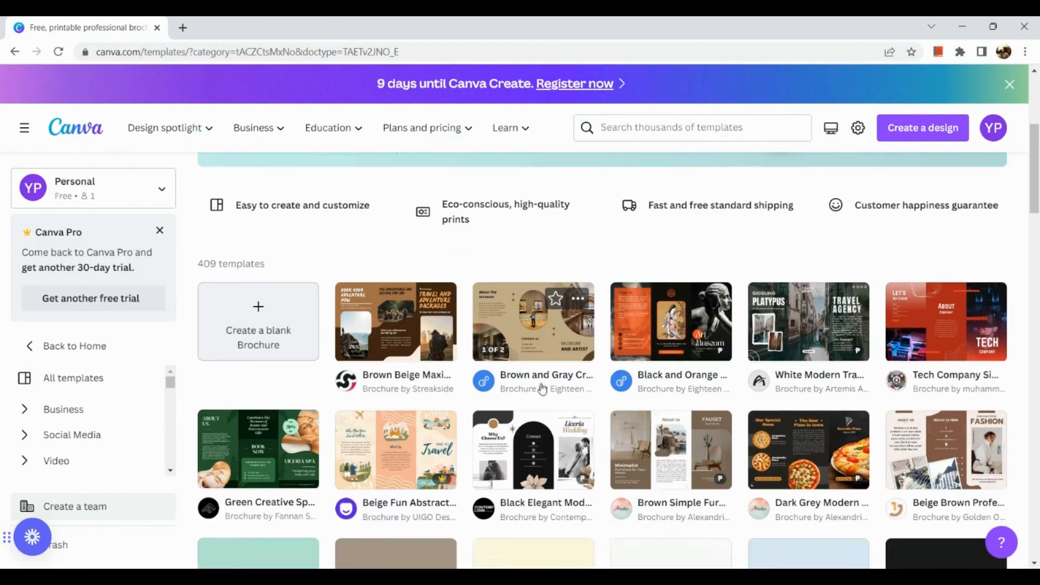
scroll(down, 3)
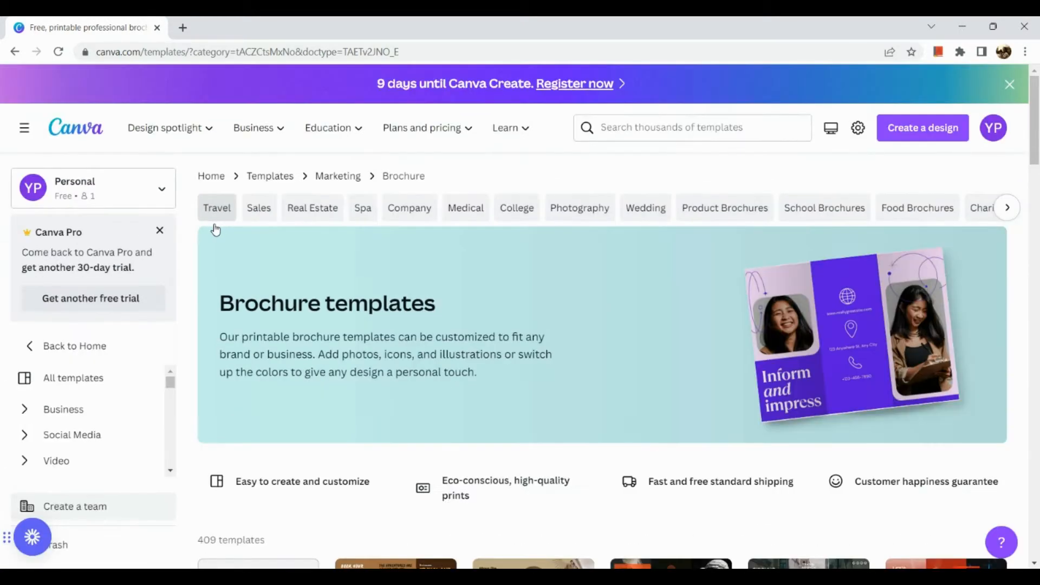
mouse_move(592, 282)
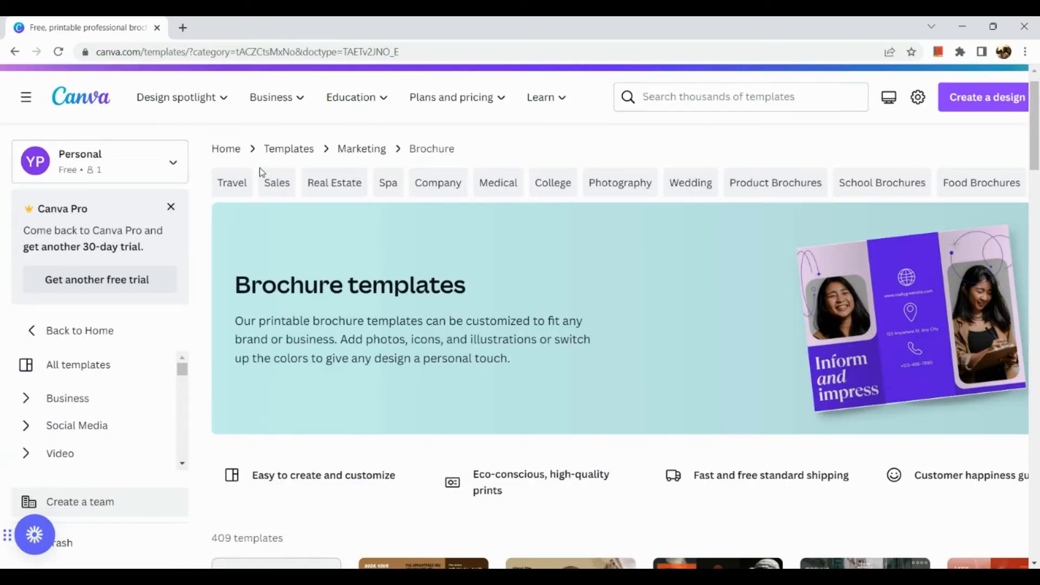
mouse_move(393, 170)
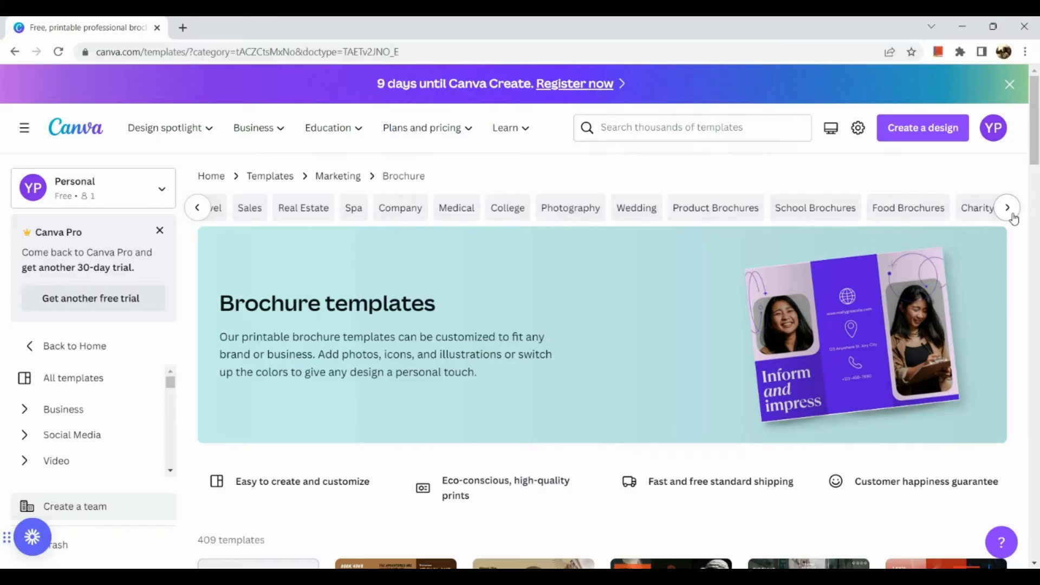
click(1006, 208)
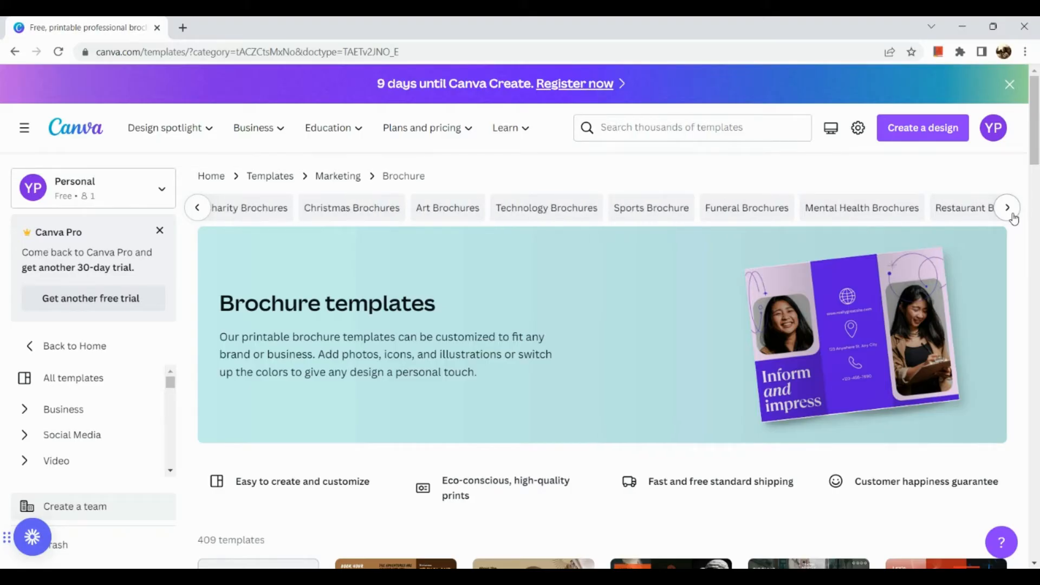
click(1006, 208)
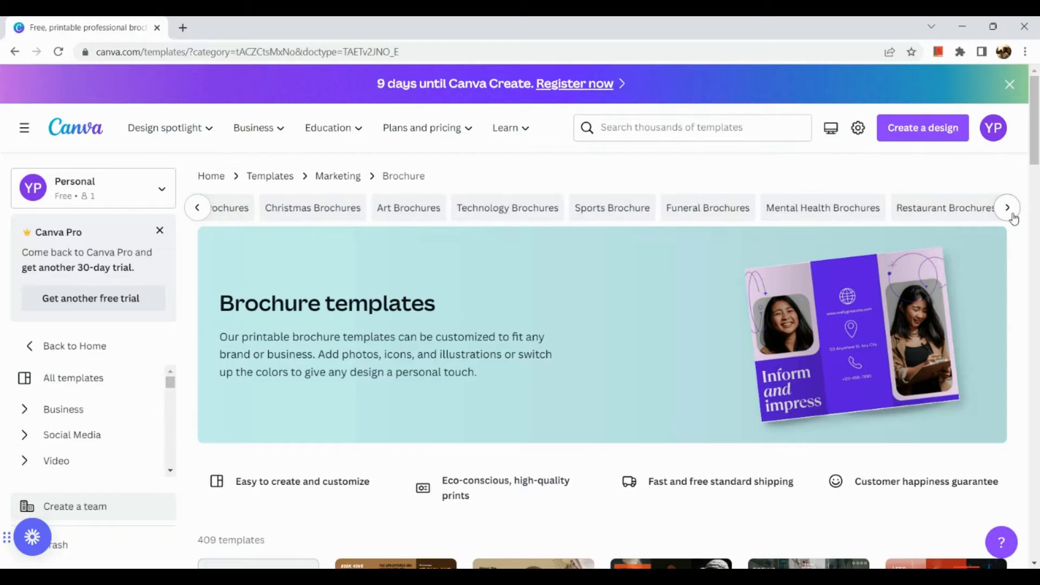
click(1006, 208)
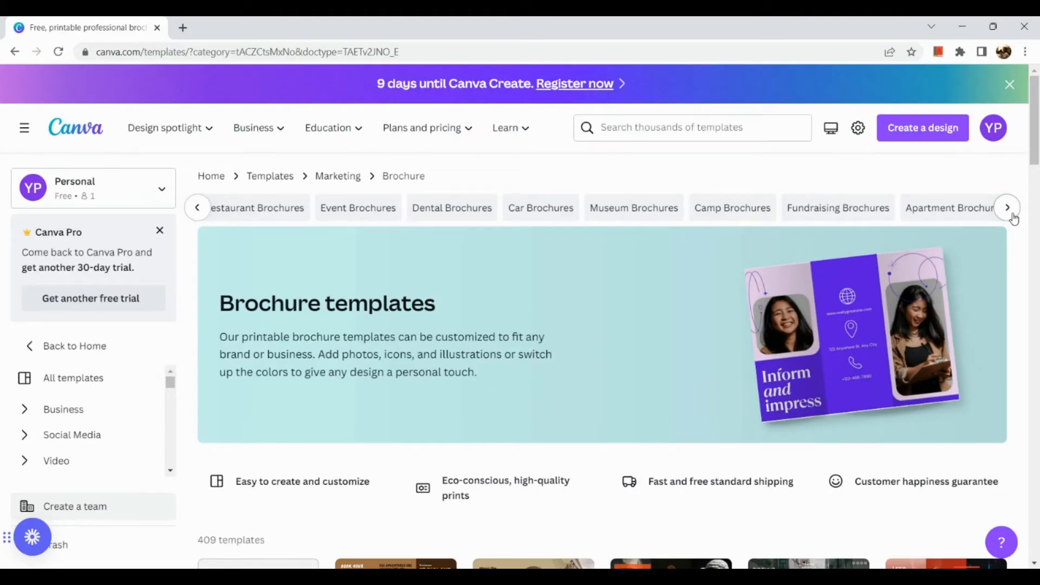
Scroll through the brochure templates page toward the blank C-fold option
scroll(down, 3)
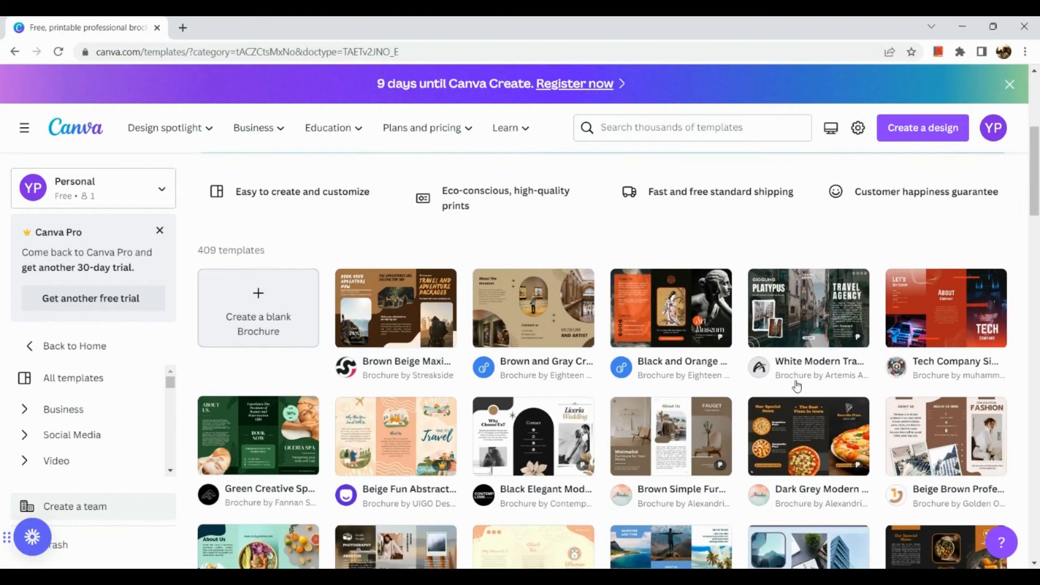
scroll(down, 3)
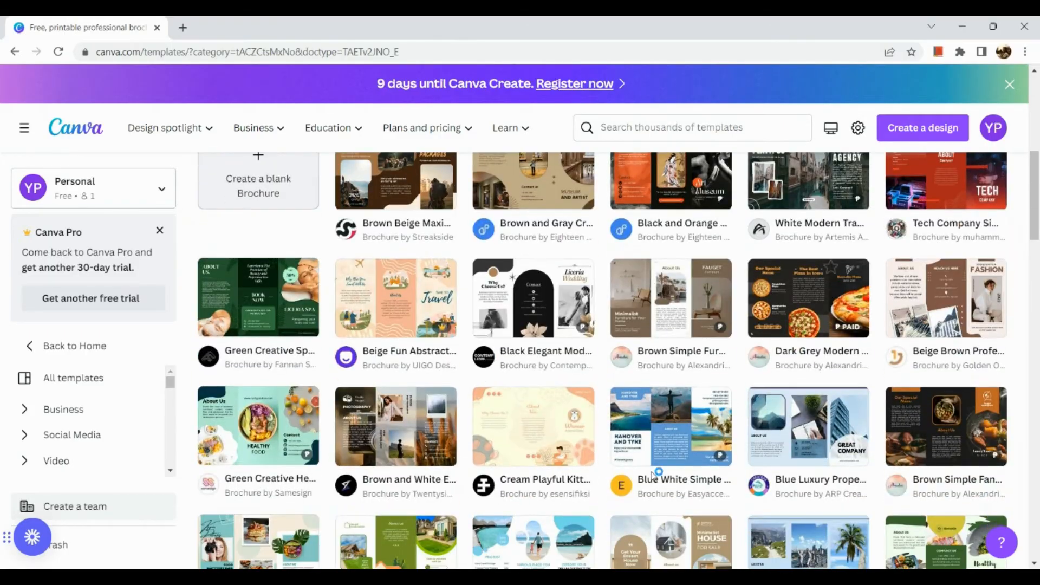
scroll(down, 3)
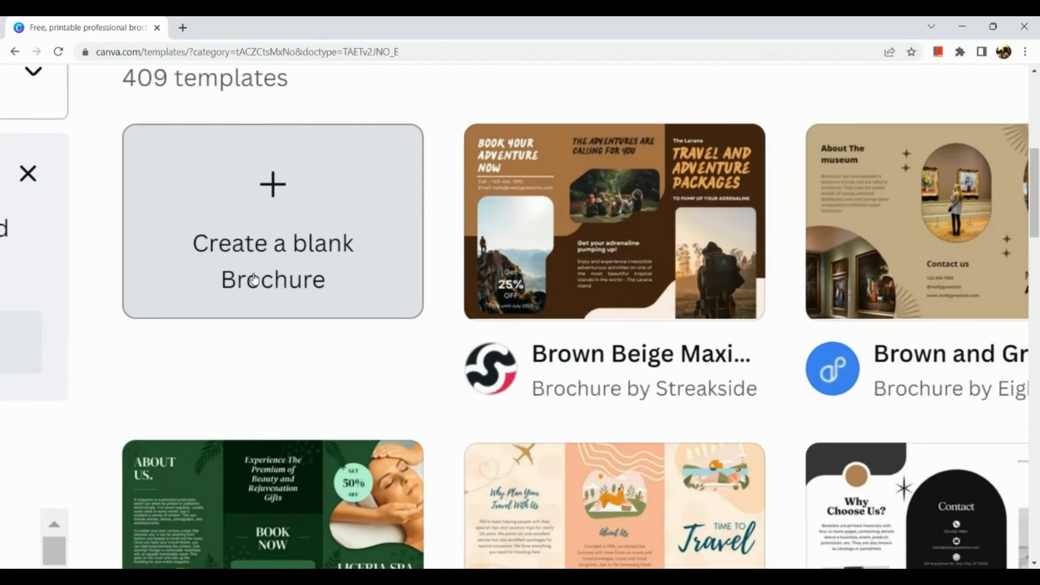
scroll(down, 3)
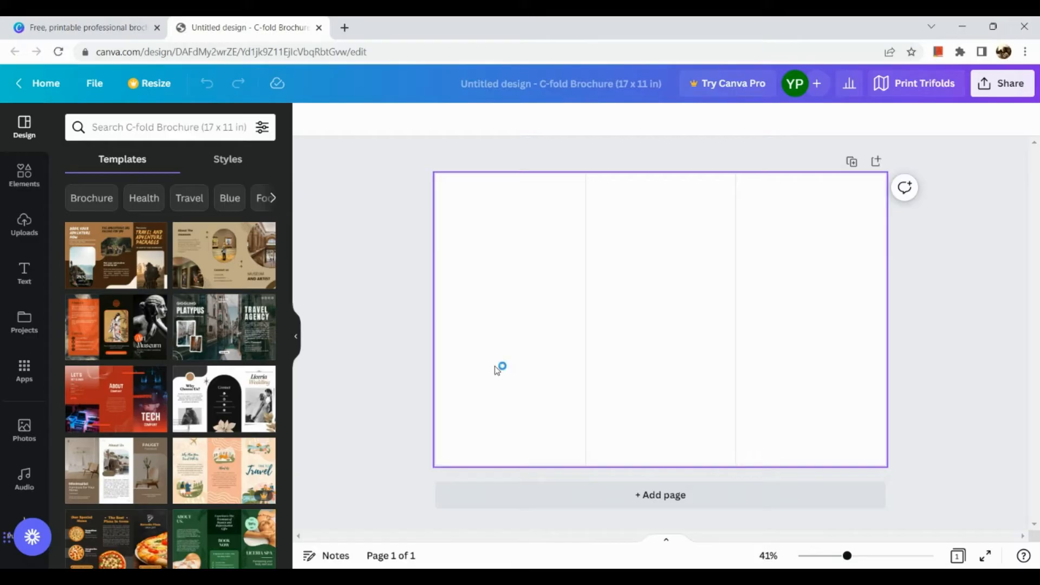
mouse_move(559, 401)
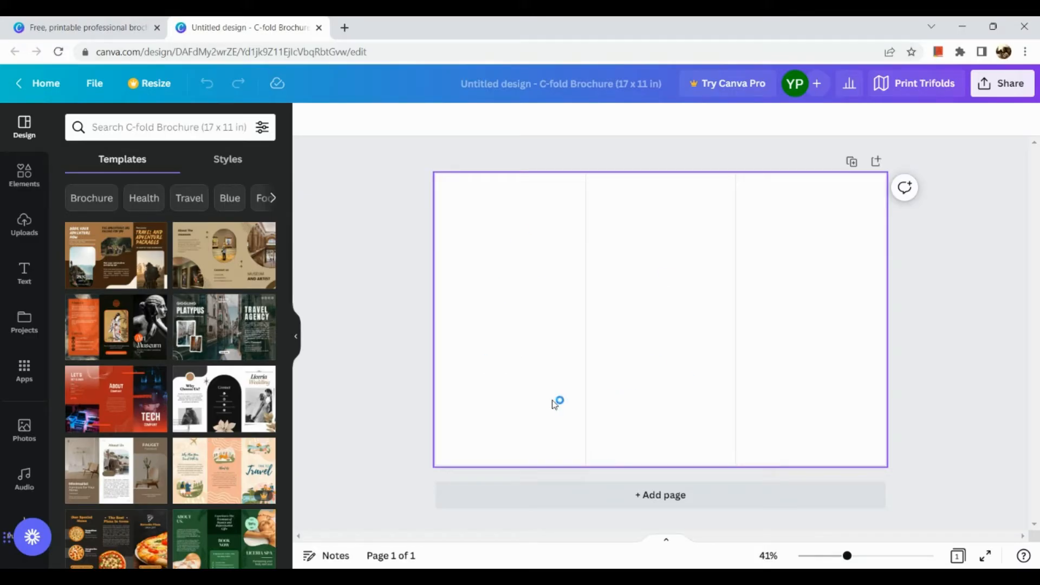
mouse_move(661, 271)
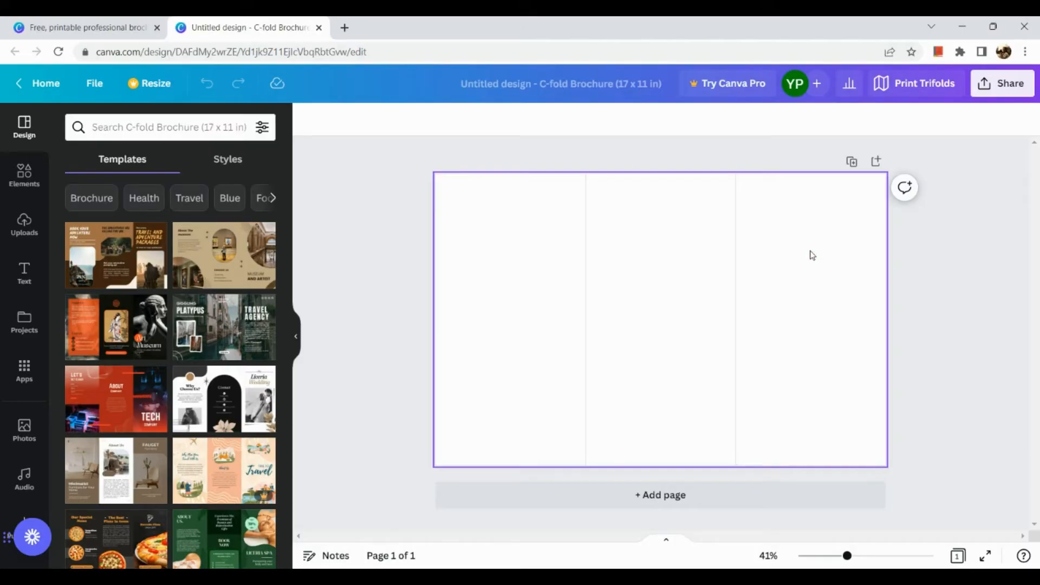
mouse_move(716, 359)
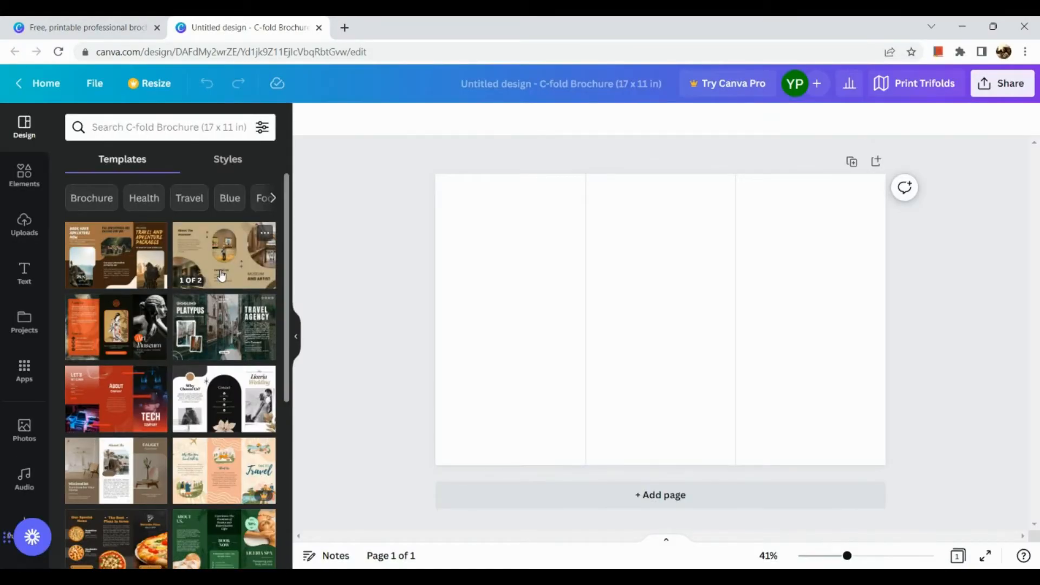
mouse_move(193, 351)
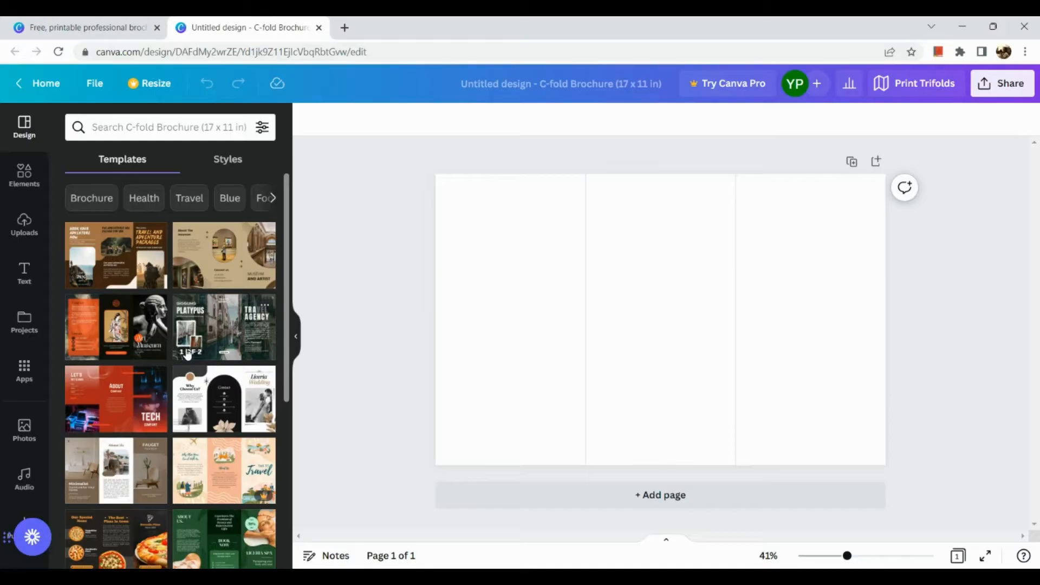
scroll(down, 3)
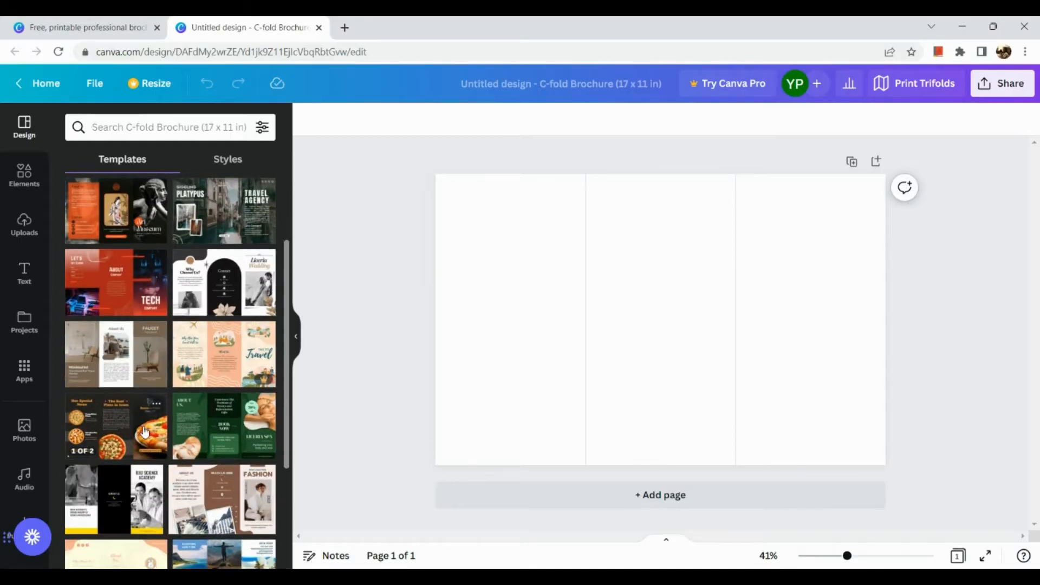
scroll(down, 3)
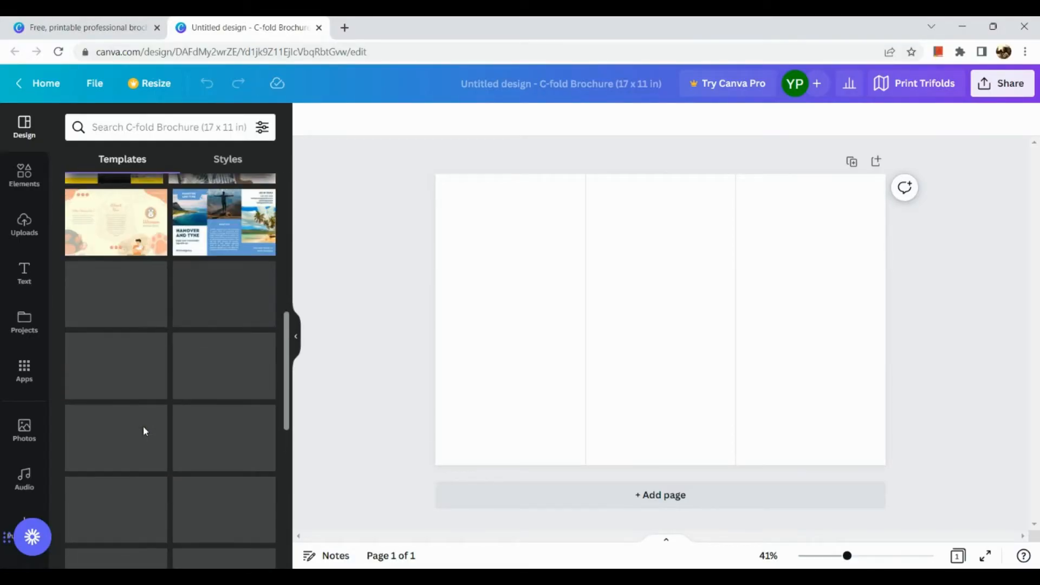
scroll(down, 3)
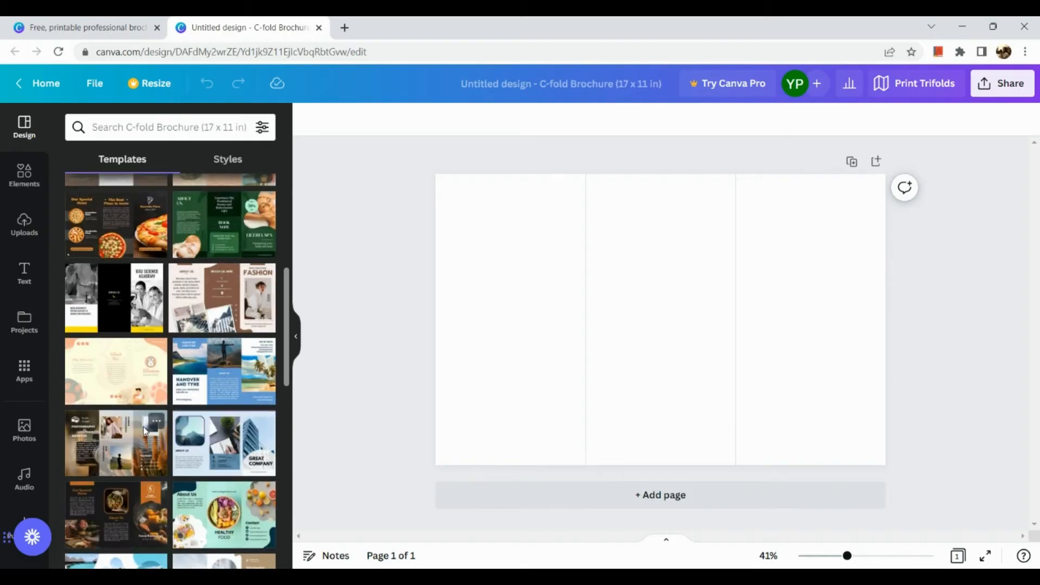
scroll(down, 3)
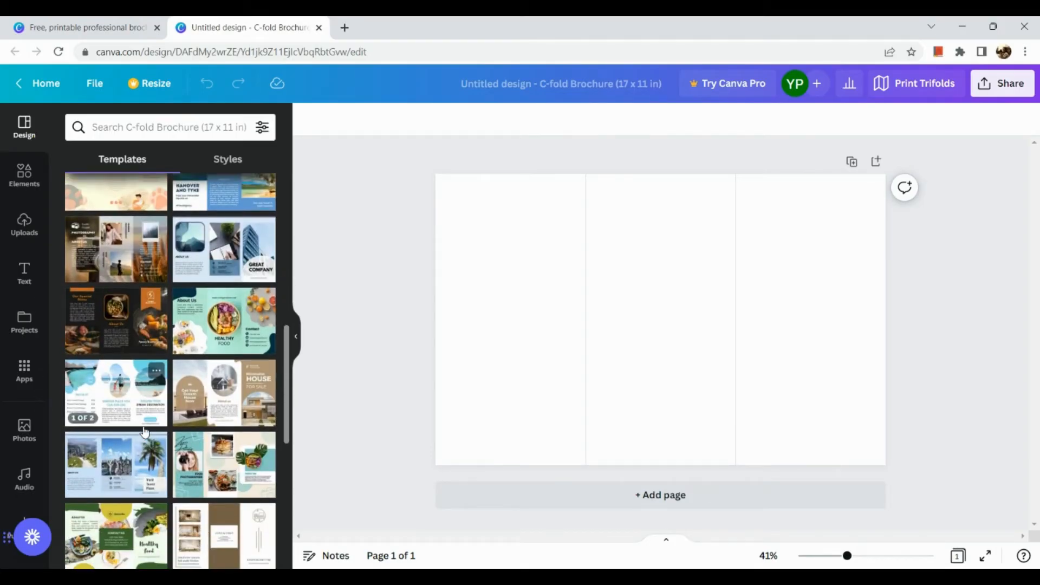
scroll(down, 3)
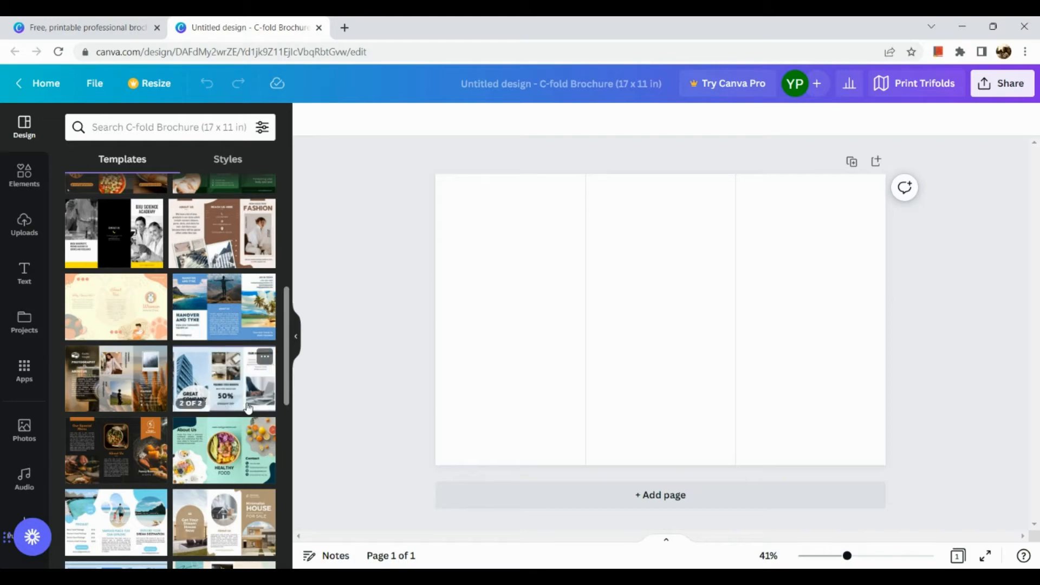
scroll(down, 3)
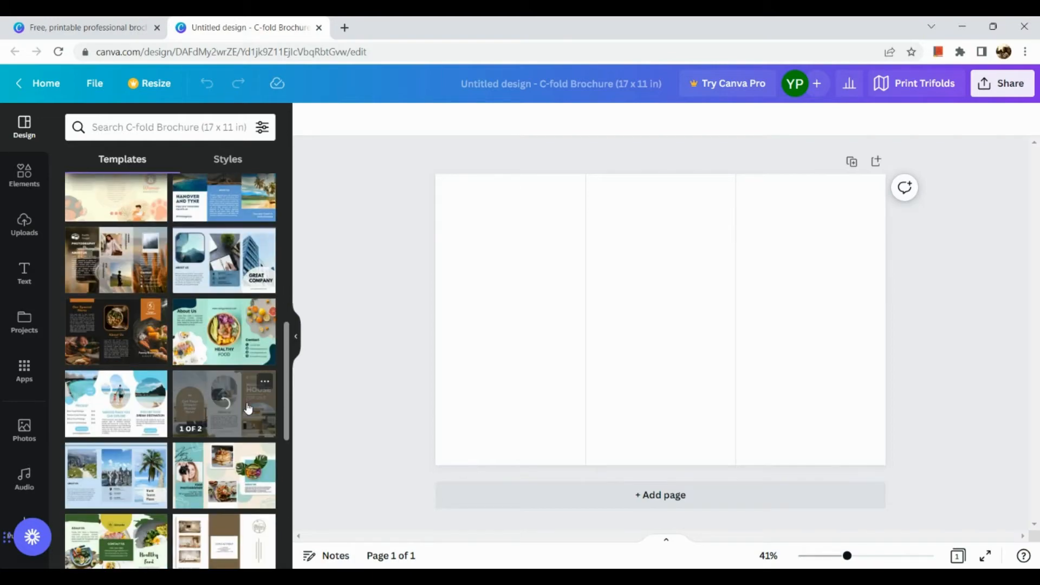
scroll(down, 3)
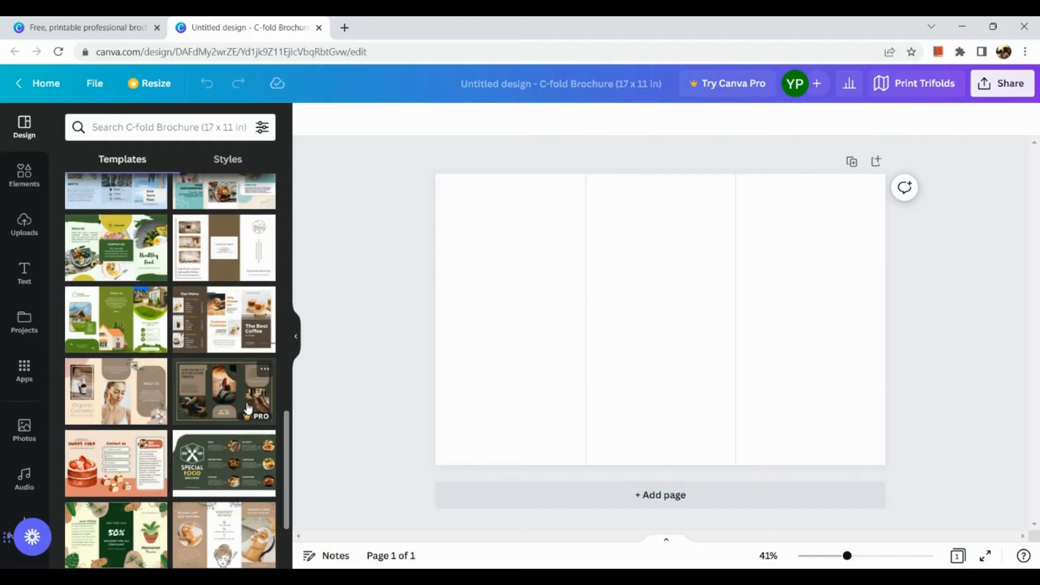
scroll(down, 3)
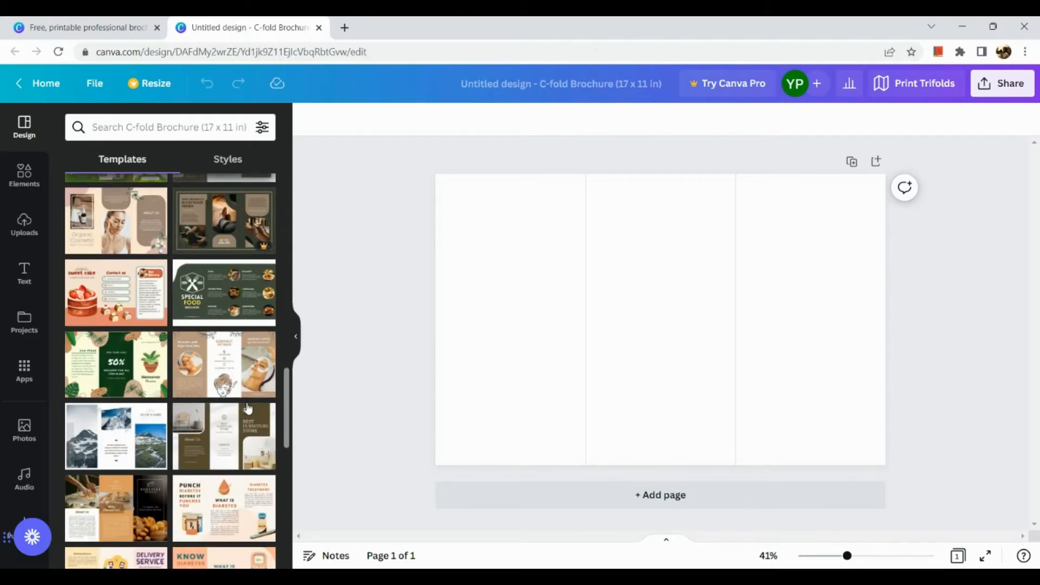
scroll(down, 3)
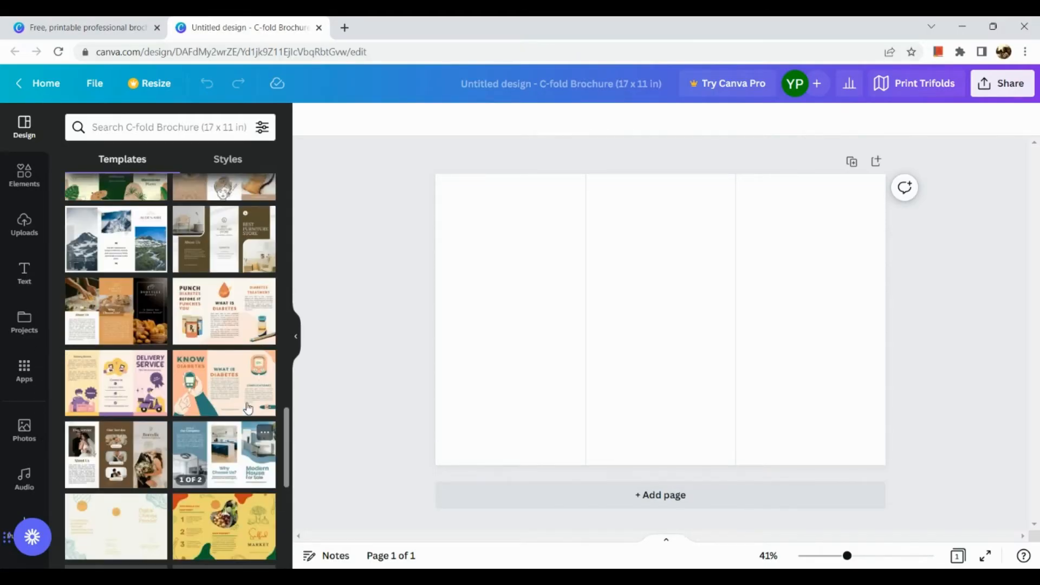
Search the brochure templates for 'corporate'
click(169, 126)
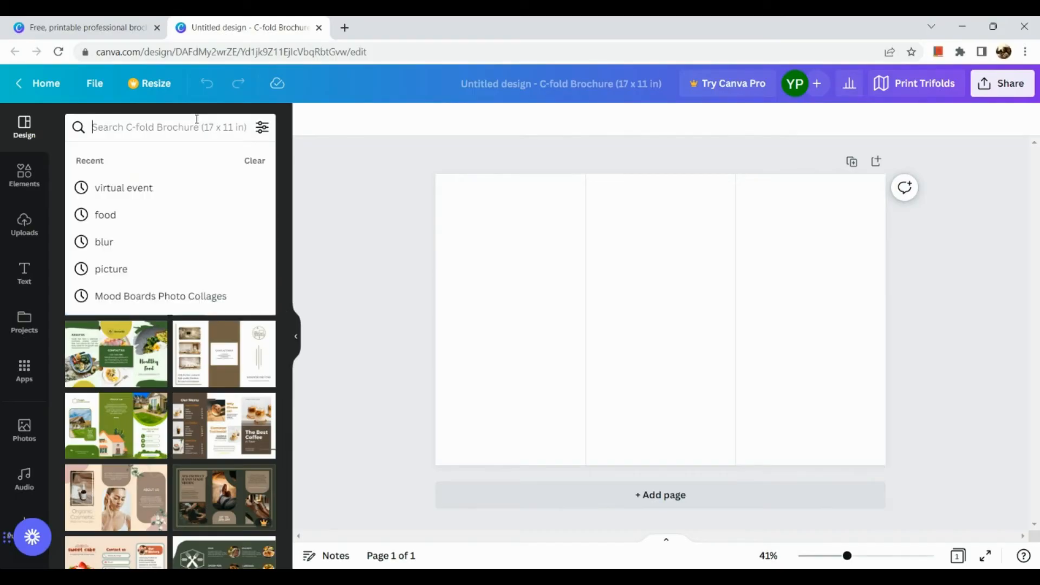
text(c)
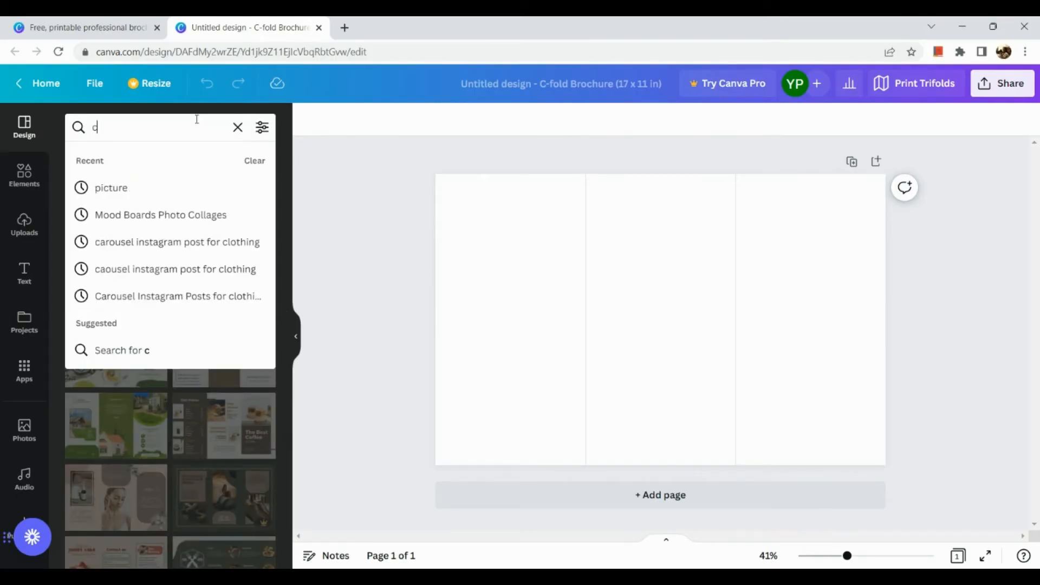
text(orporatw)
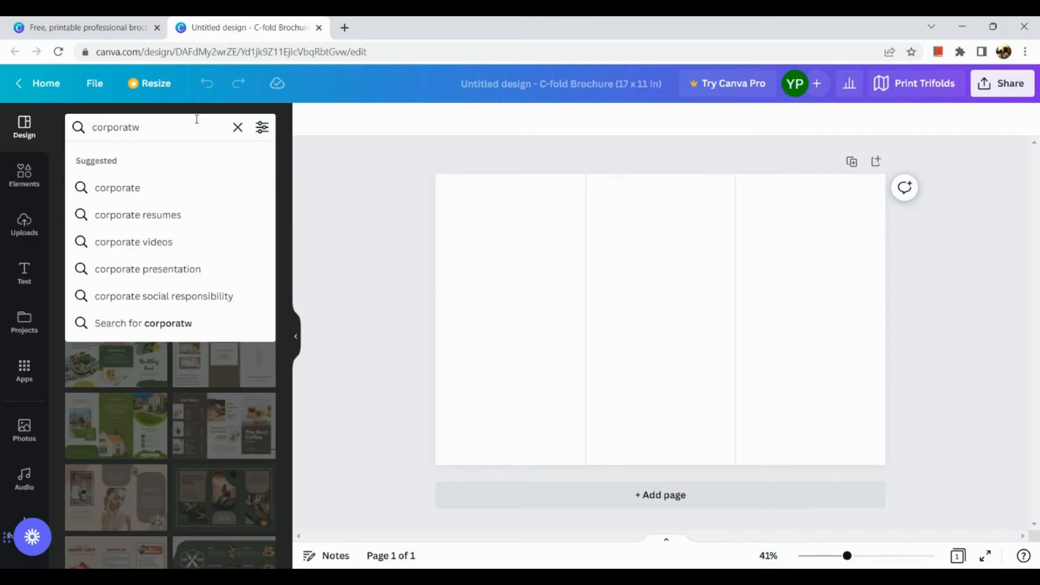
click(117, 187)
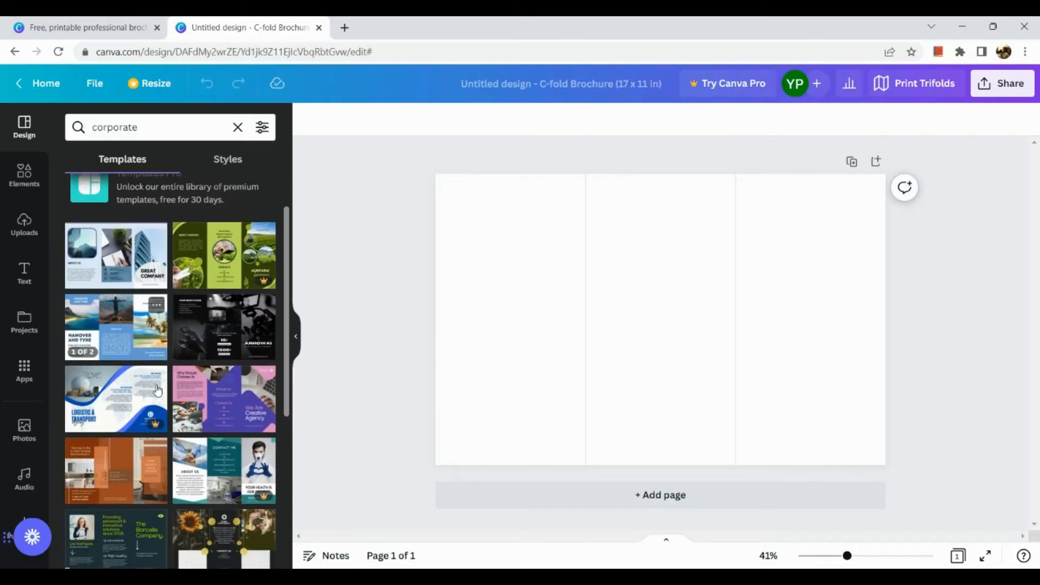
Scroll through the corporate brochure template results
scroll(down, 3)
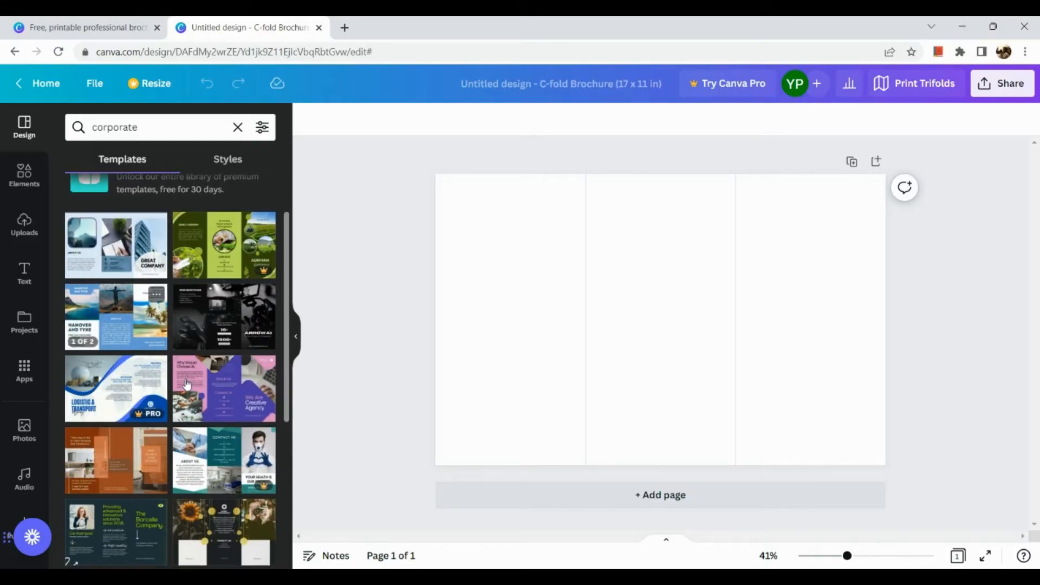
scroll(down, 3)
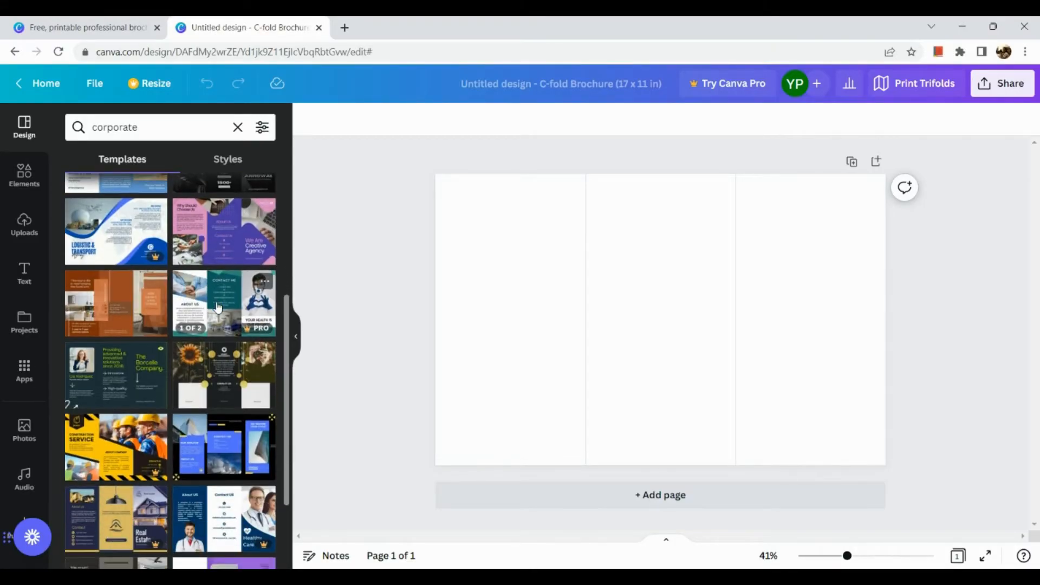
scroll(down, 3)
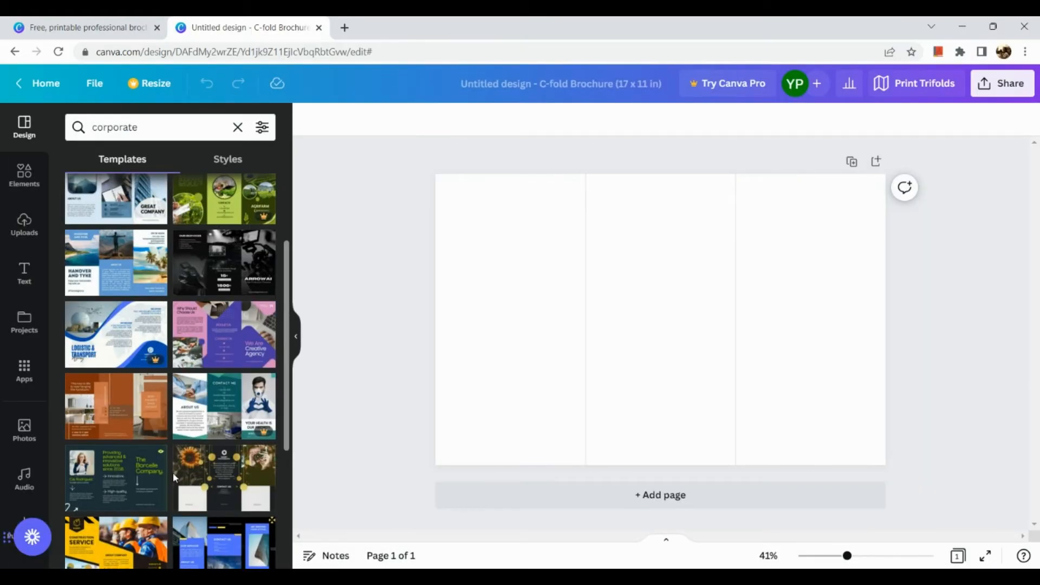
scroll(down, 3)
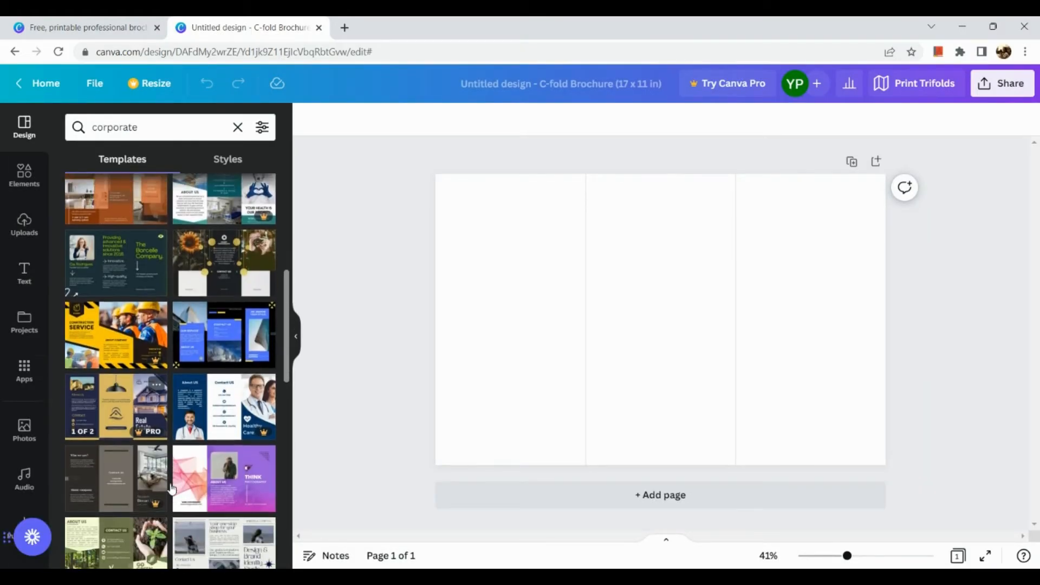
scroll(down, 3)
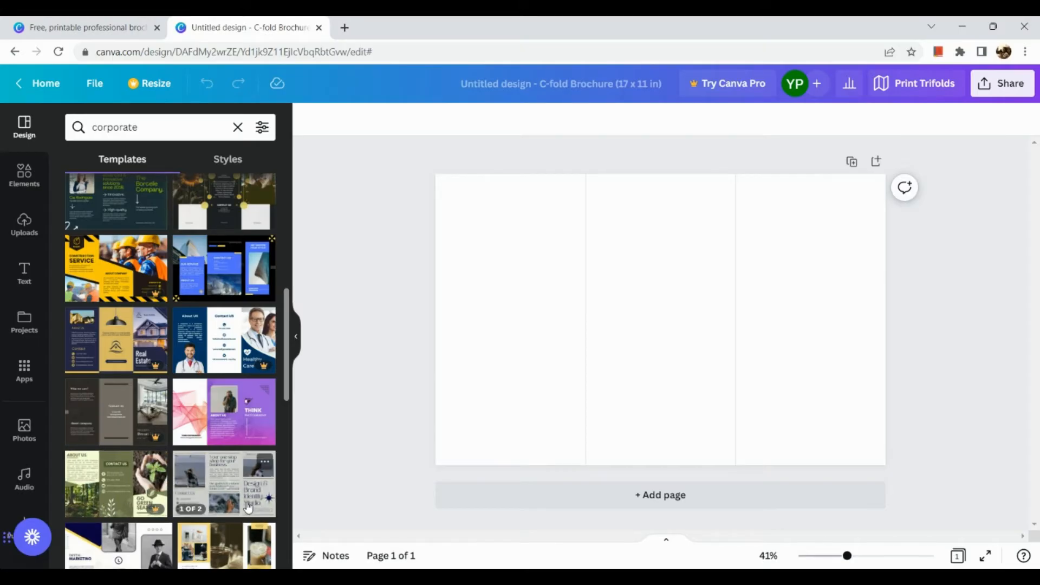
scroll(down, 3)
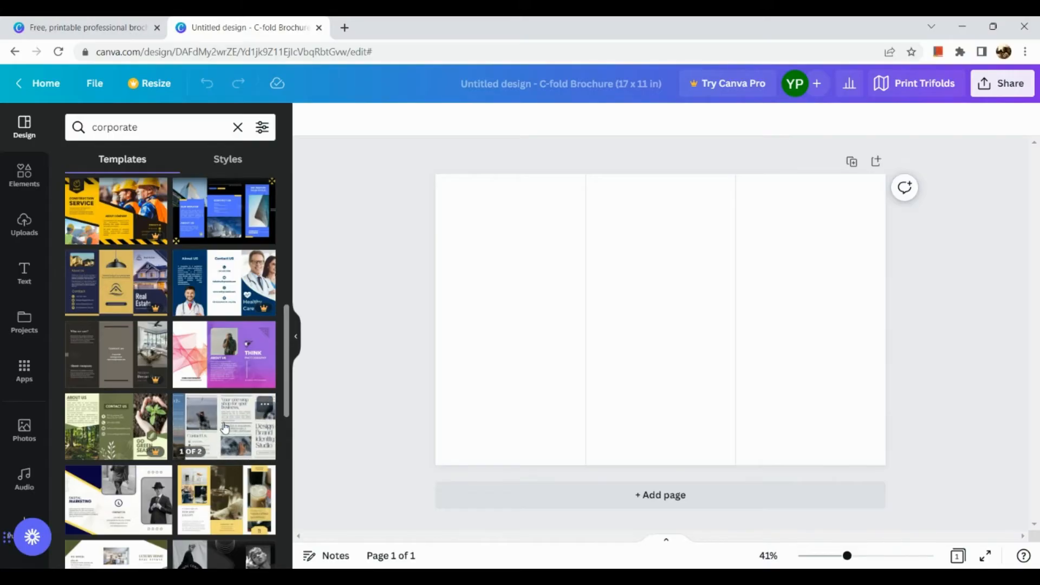
Apply the Blue Minimalist Elegant Branding Business Brochure template's first page to the blank design
click(224, 425)
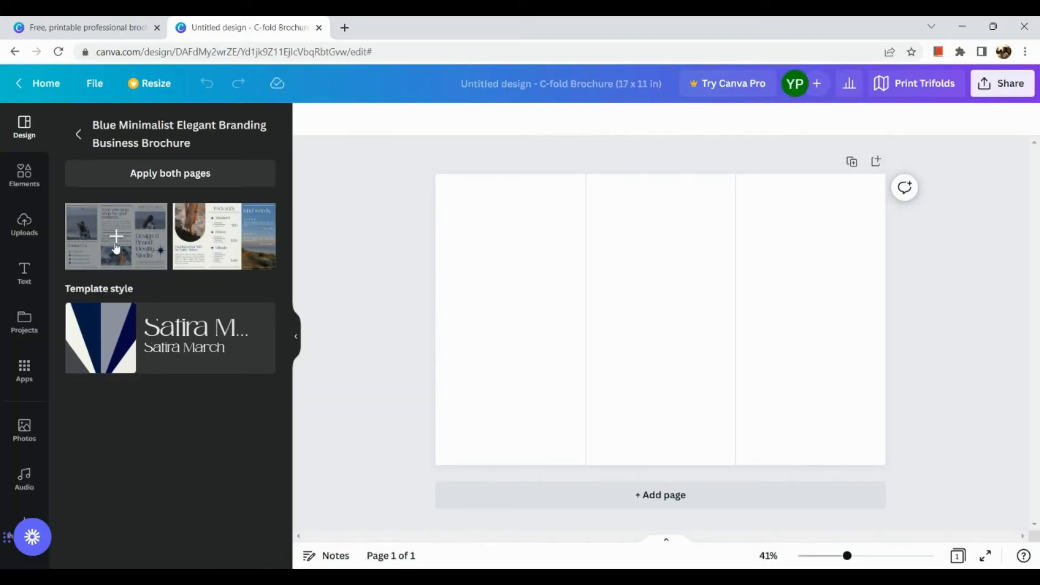
mouse_move(154, 247)
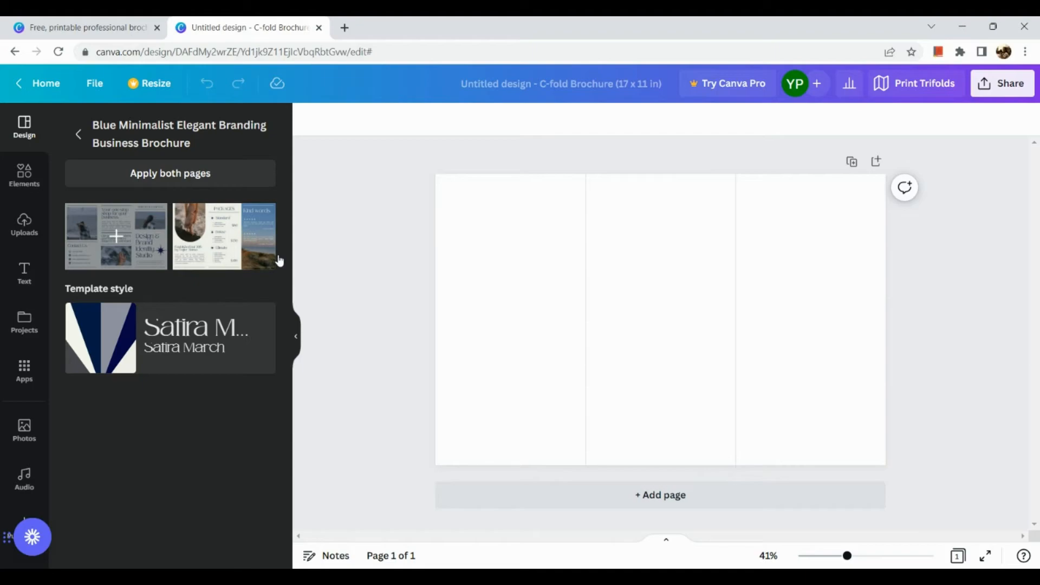
mouse_move(130, 247)
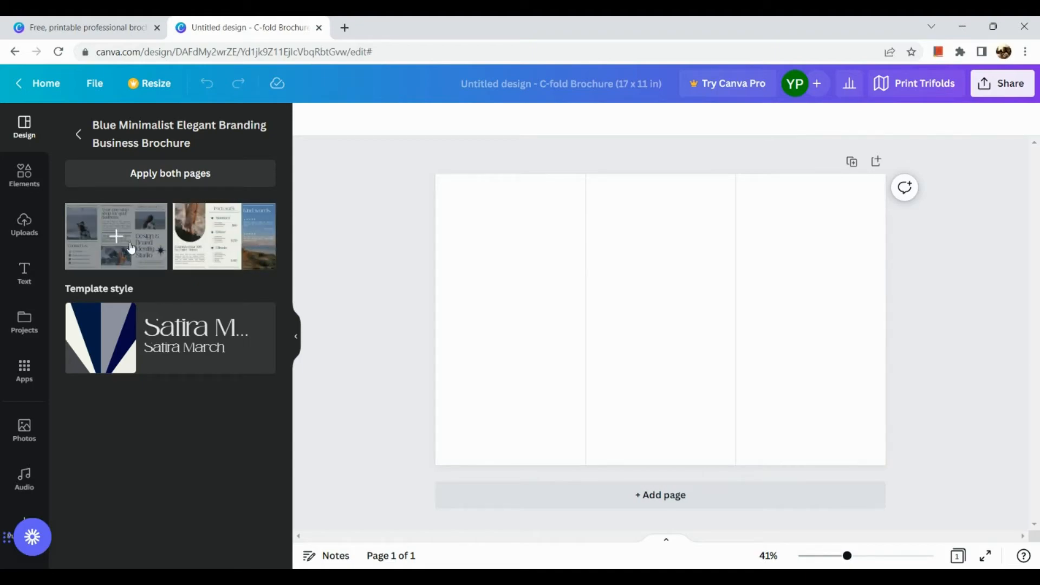
click(116, 235)
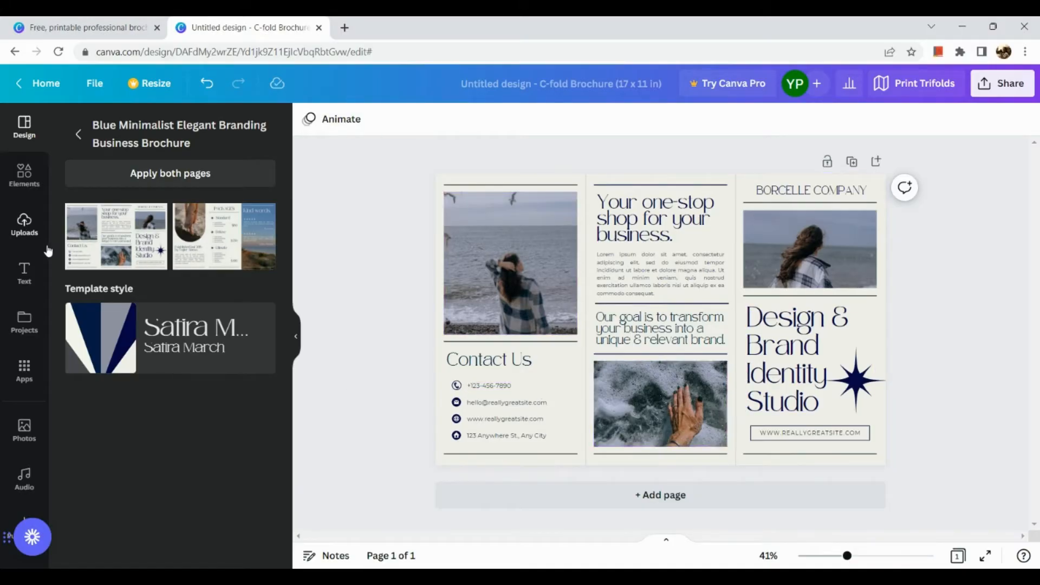
Delete the template's seaside and foam sample photos from the panels
click(24, 225)
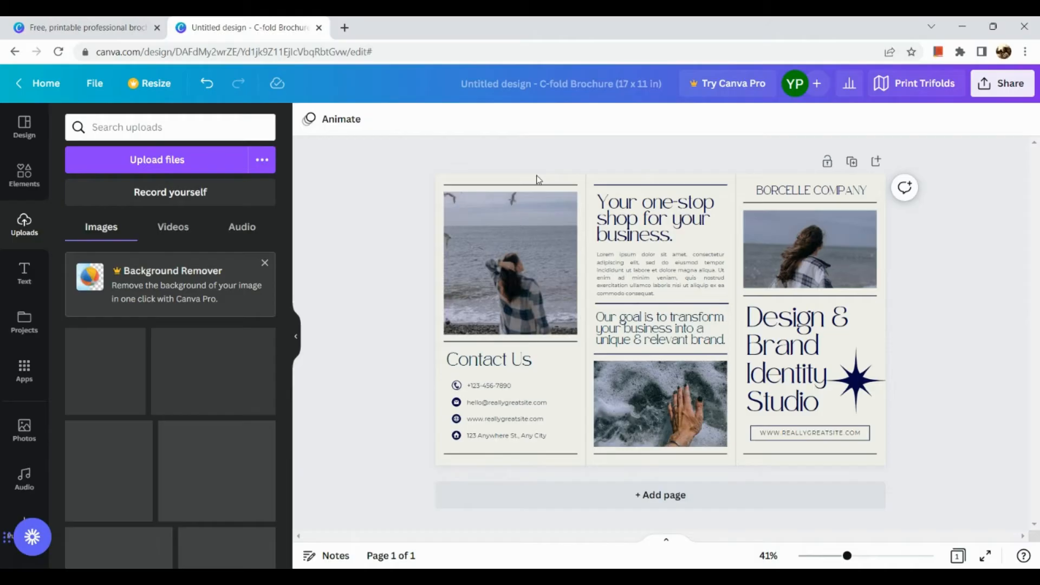
right_click(510, 262)
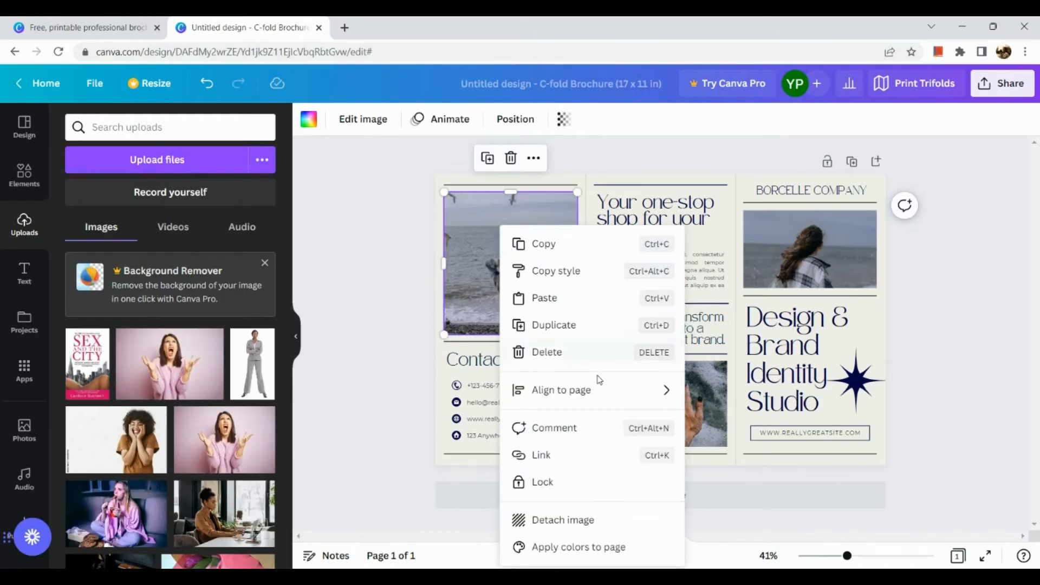
mouse_move(584, 352)
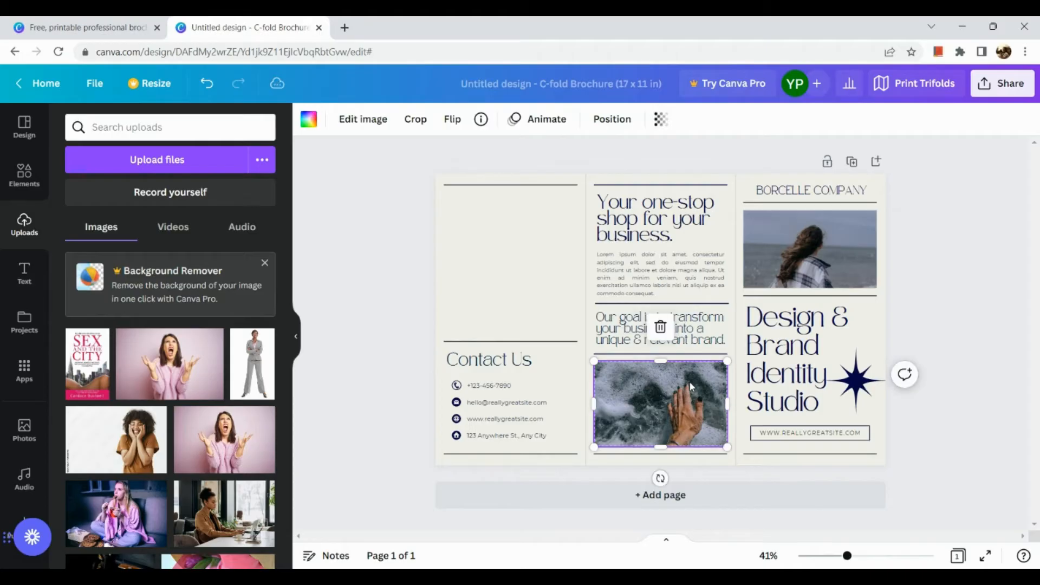
click(660, 326)
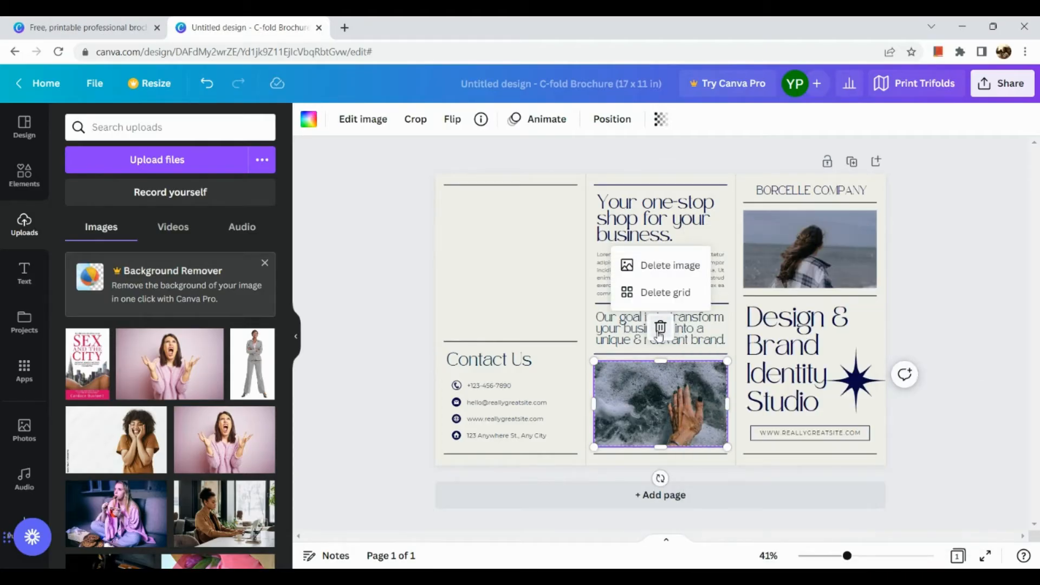
mouse_move(678, 279)
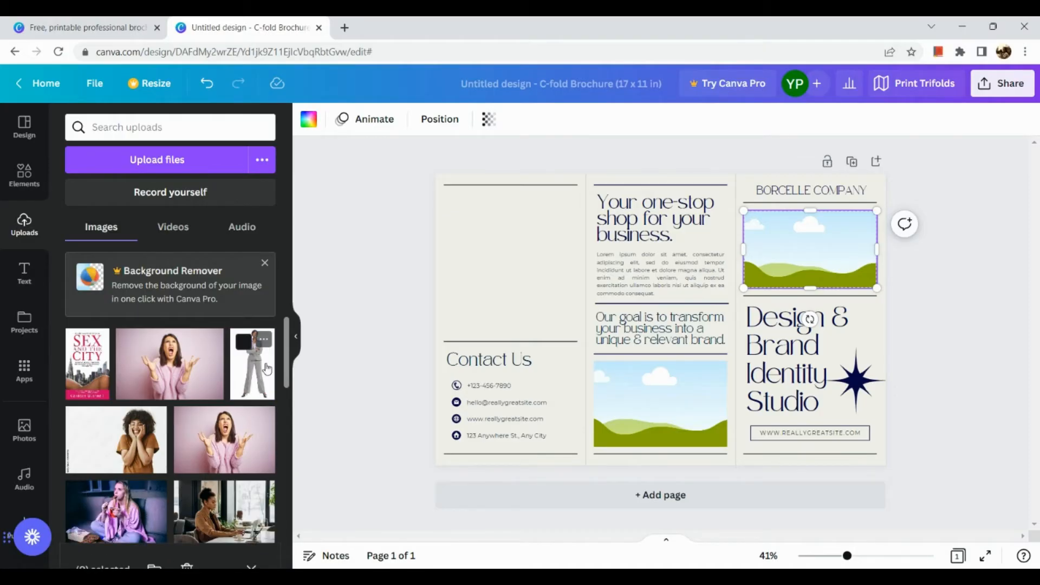
Place the grey-suit businesswoman photo in the left panel, cropped and sized above Contact Us
drag(252, 364, 660, 318)
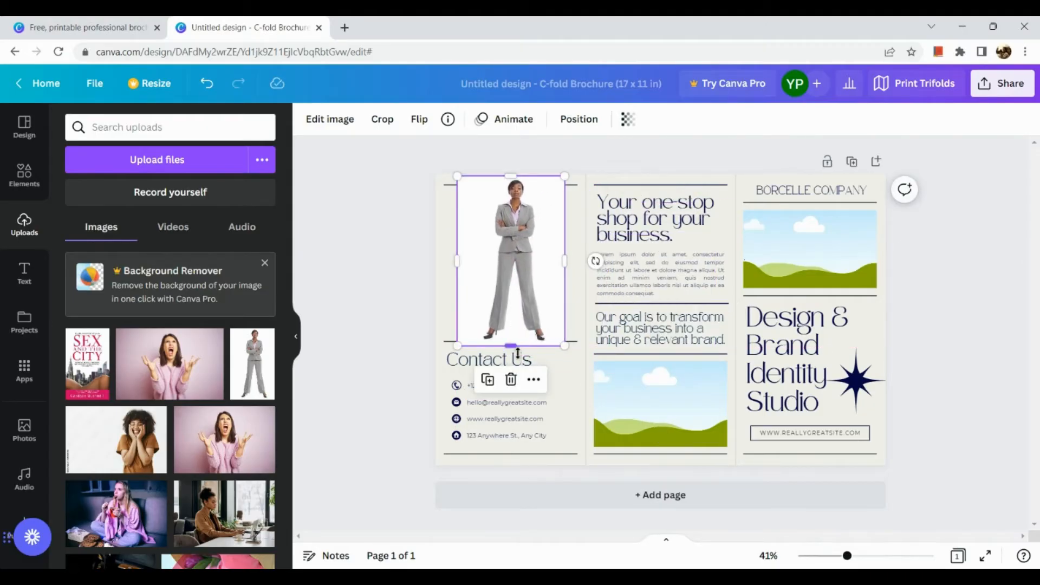
drag(511, 344, 511, 325)
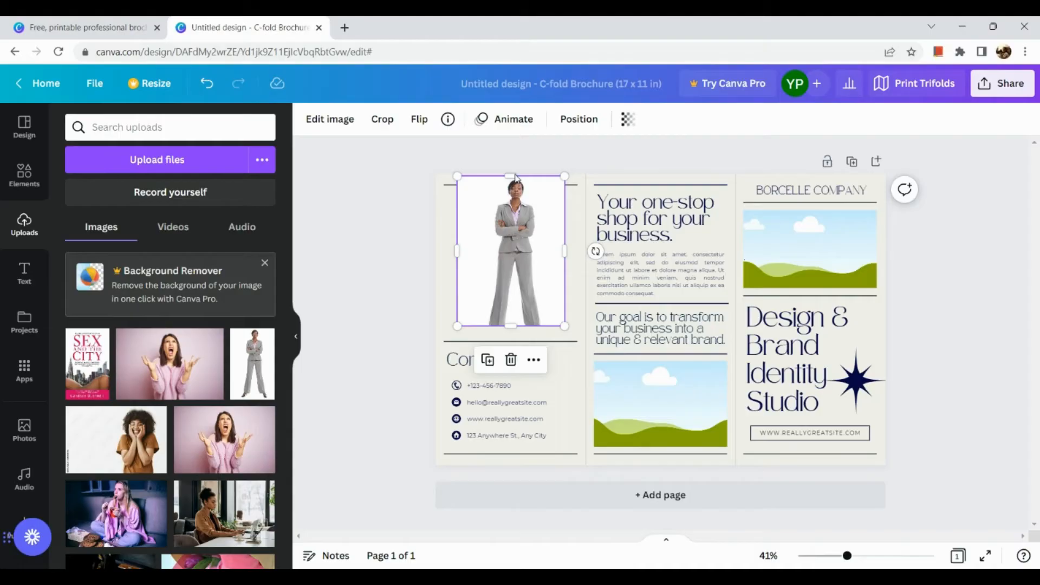
drag(510, 175, 510, 190)
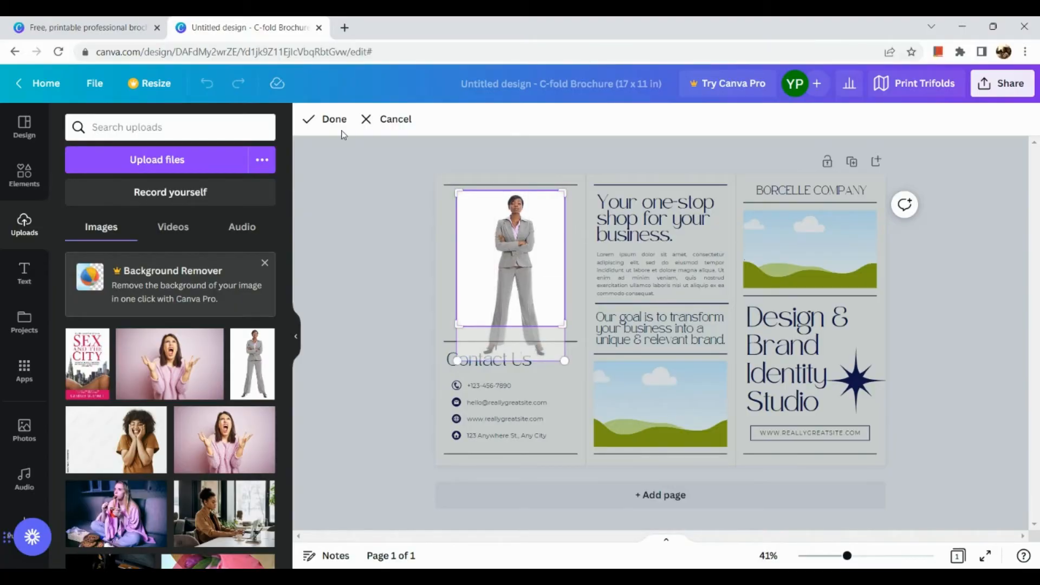
click(333, 119)
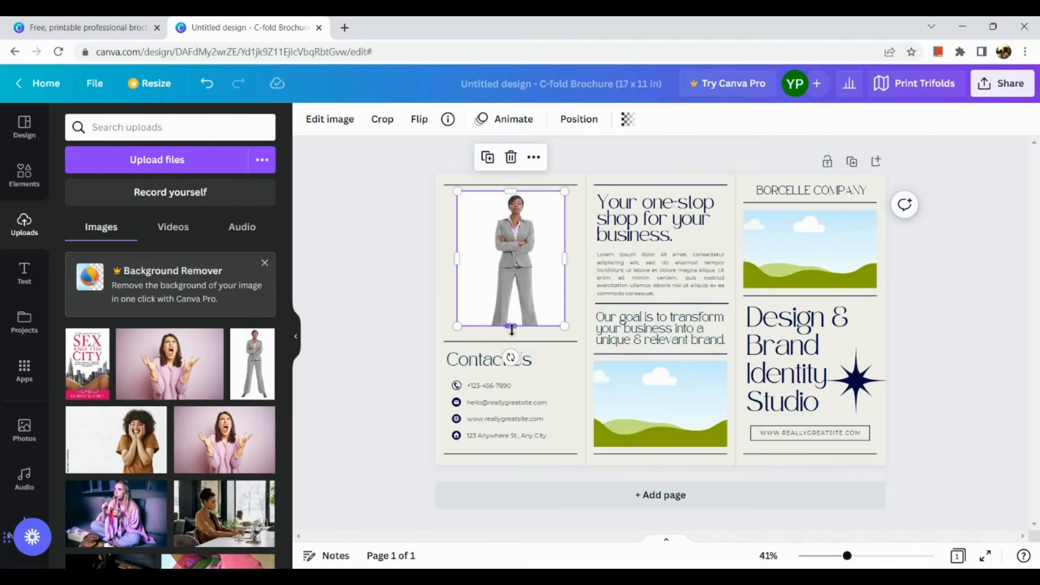
drag(510, 326, 515, 334)
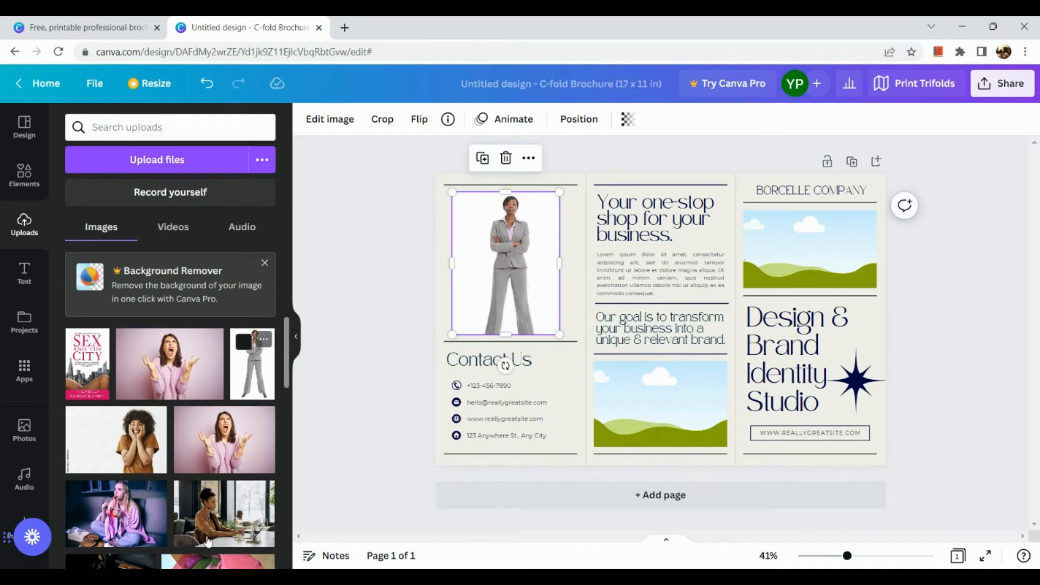
Drop the woman-at-laptop photo into the middle panel's empty frame
click(659, 403)
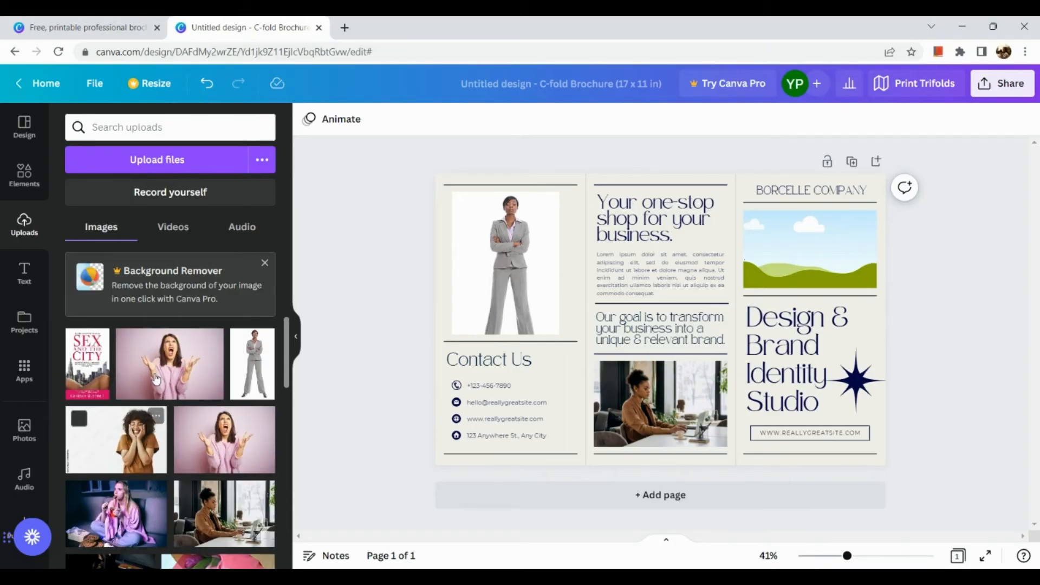
scroll(down, 3)
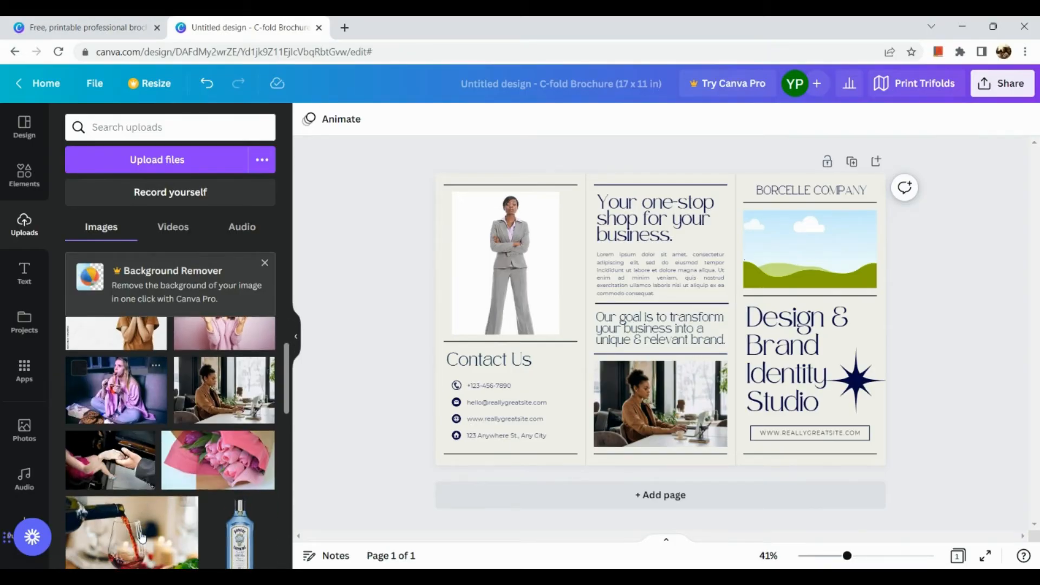
scroll(down, 3)
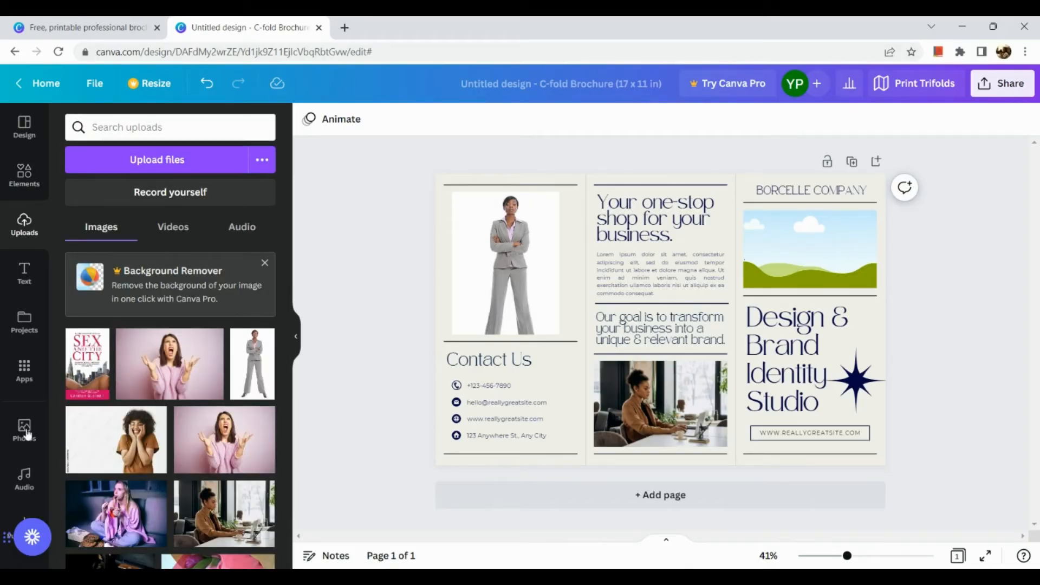
Search the stock photo library for 'computer' pictures
click(23, 431)
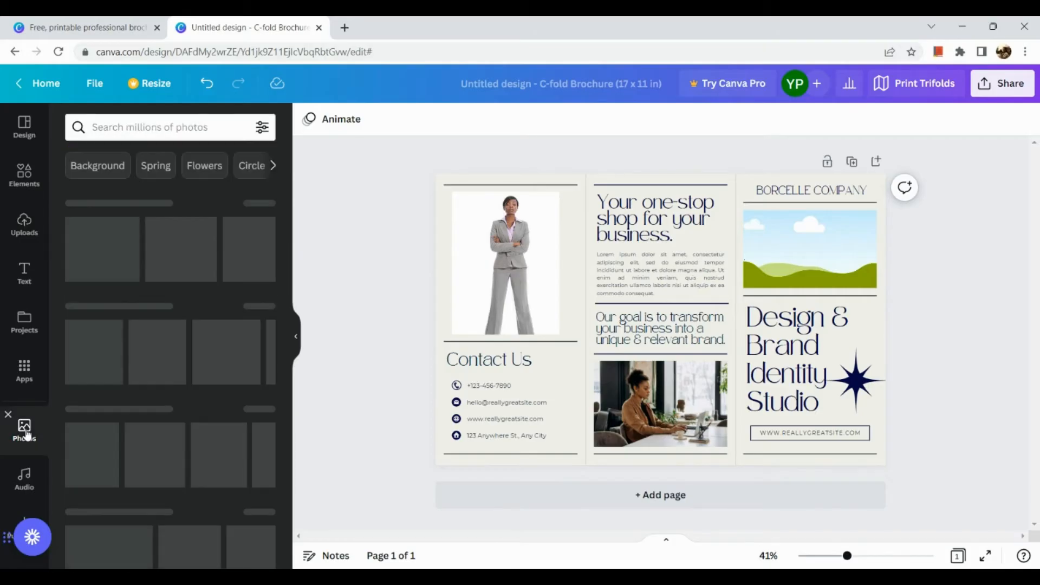
click(169, 127)
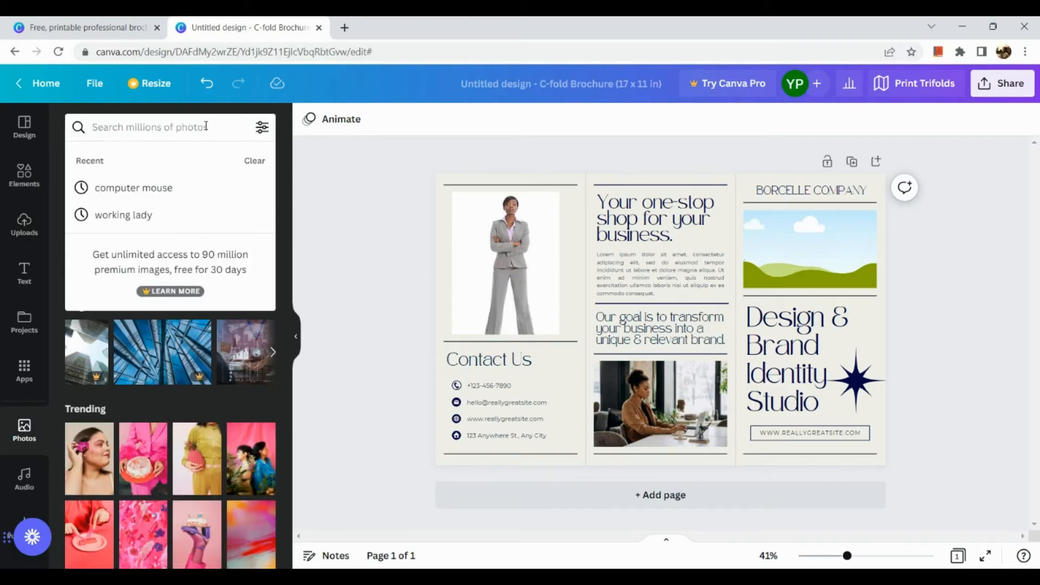
text(computer)
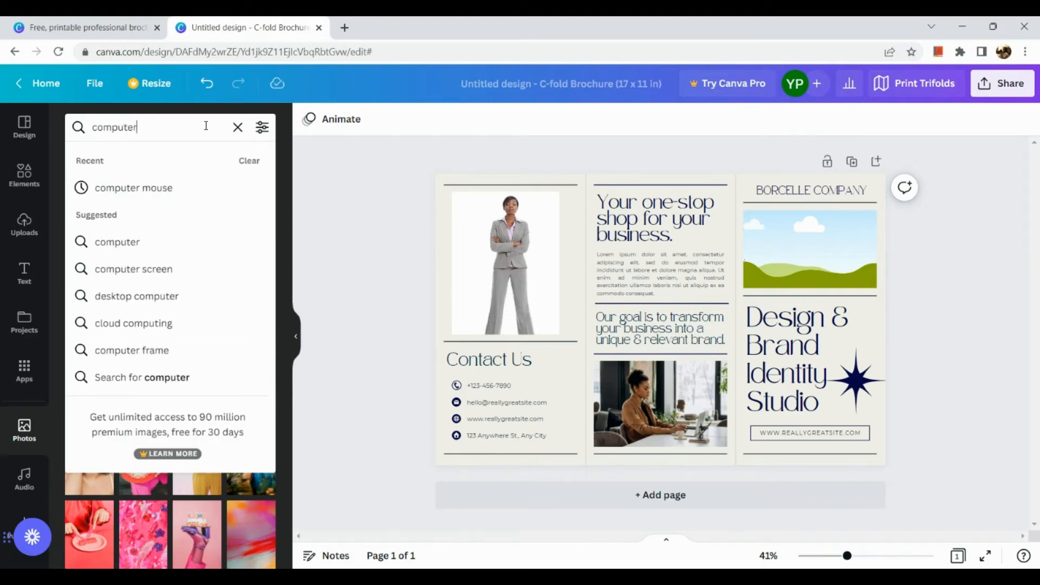
key(Enter)
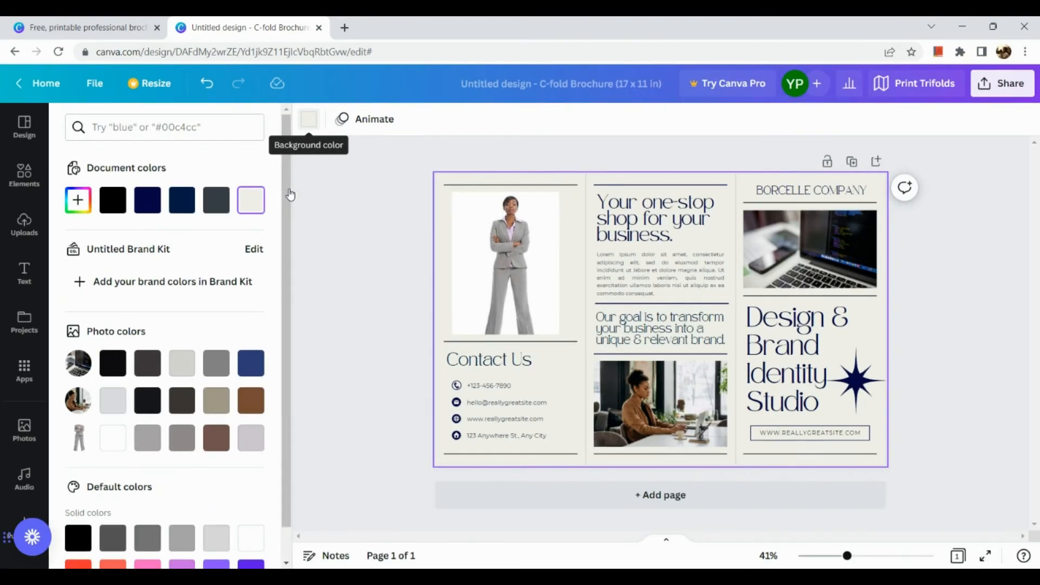
Try navy, cream, light grey, brown and blue background fills
click(147, 199)
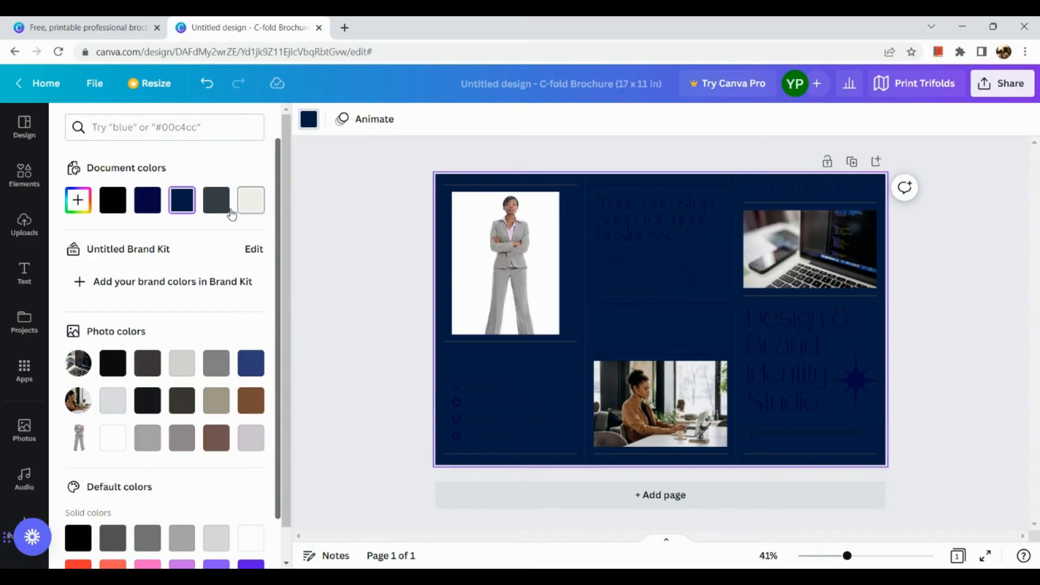
click(250, 199)
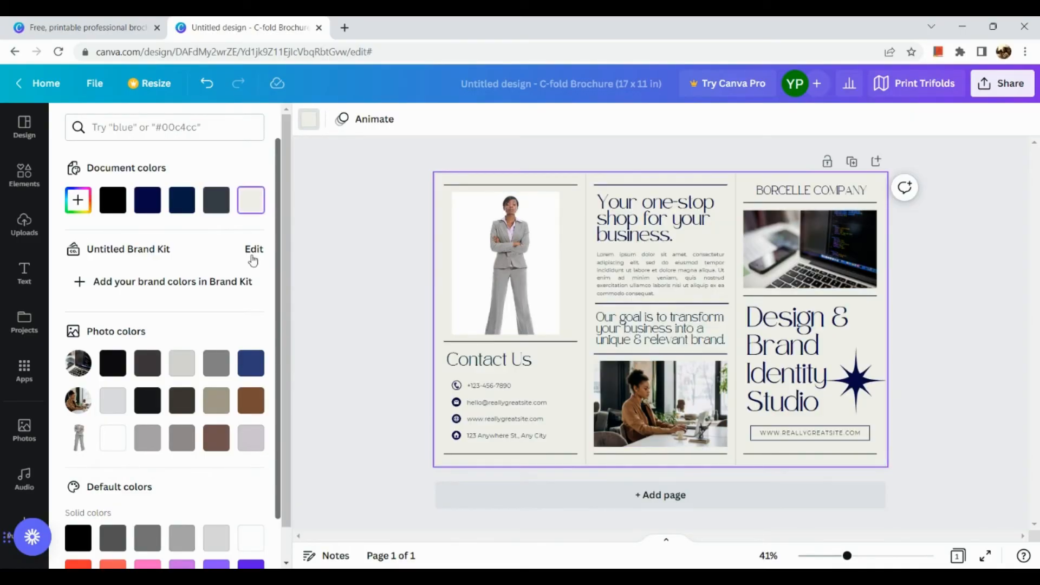
mouse_move(182, 438)
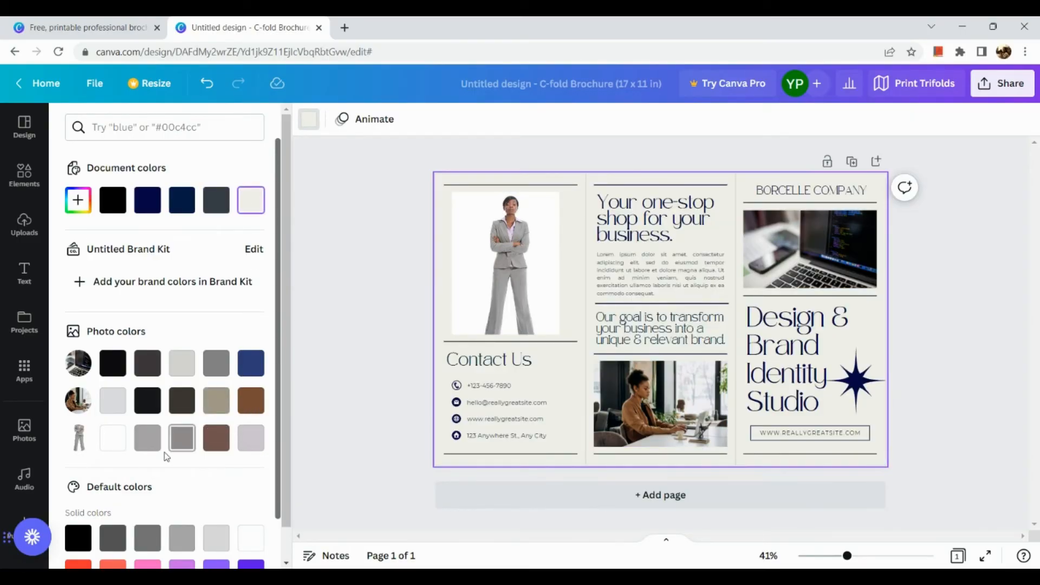
click(146, 437)
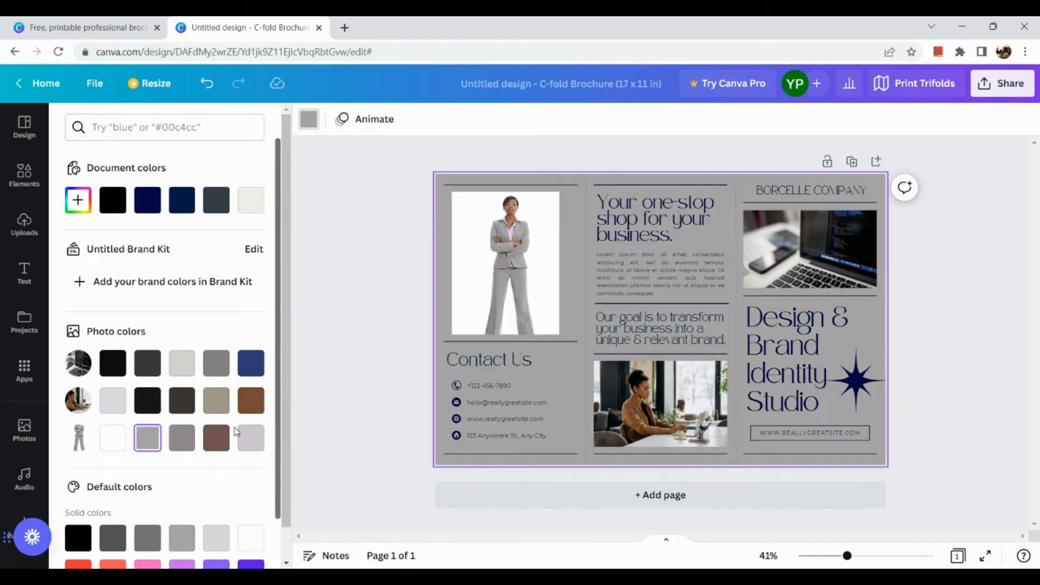
click(216, 436)
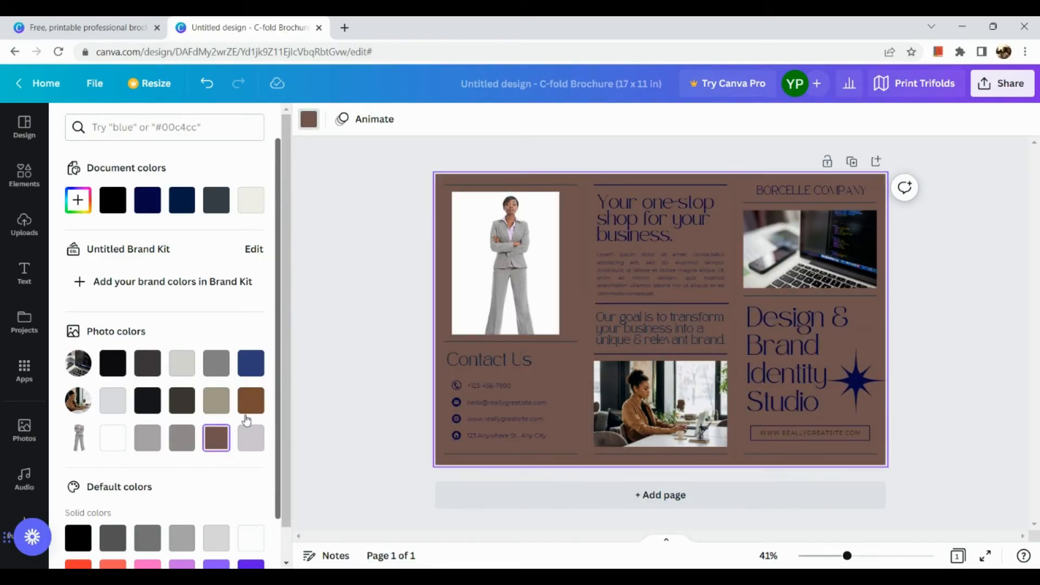
click(250, 362)
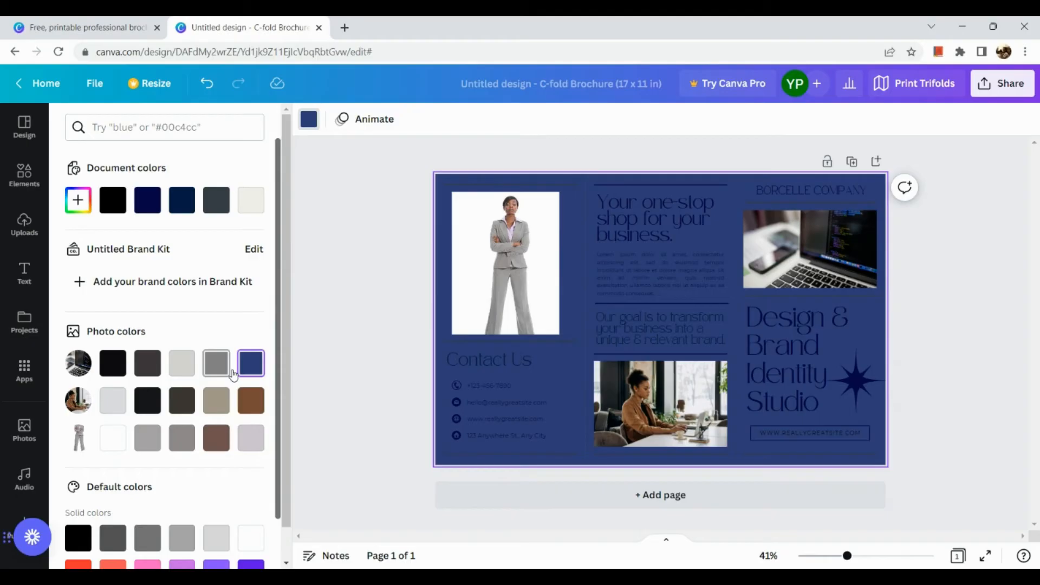
Try more swatches and settle on the gray Default colour for the background
click(217, 363)
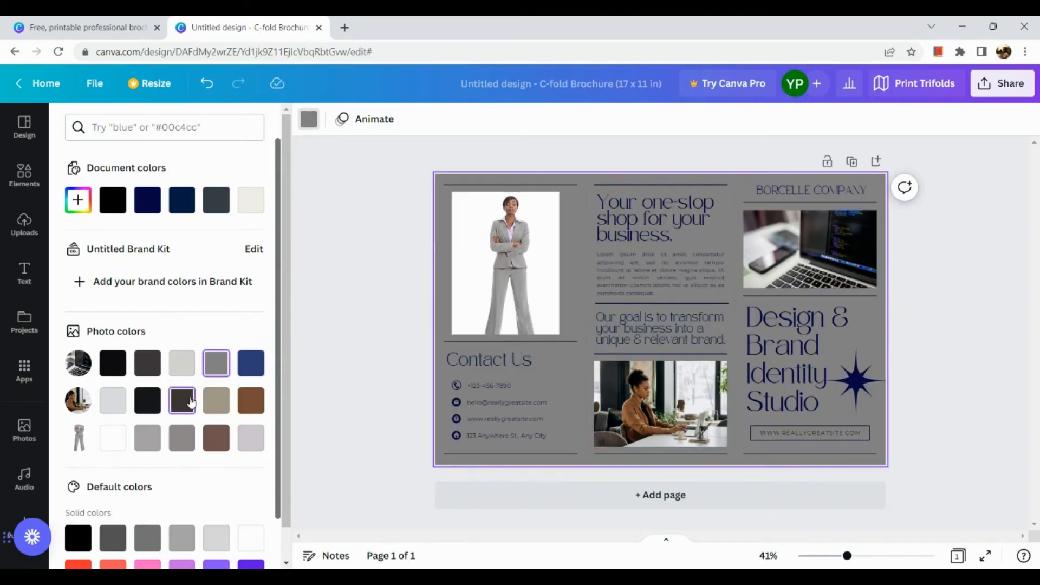
click(250, 399)
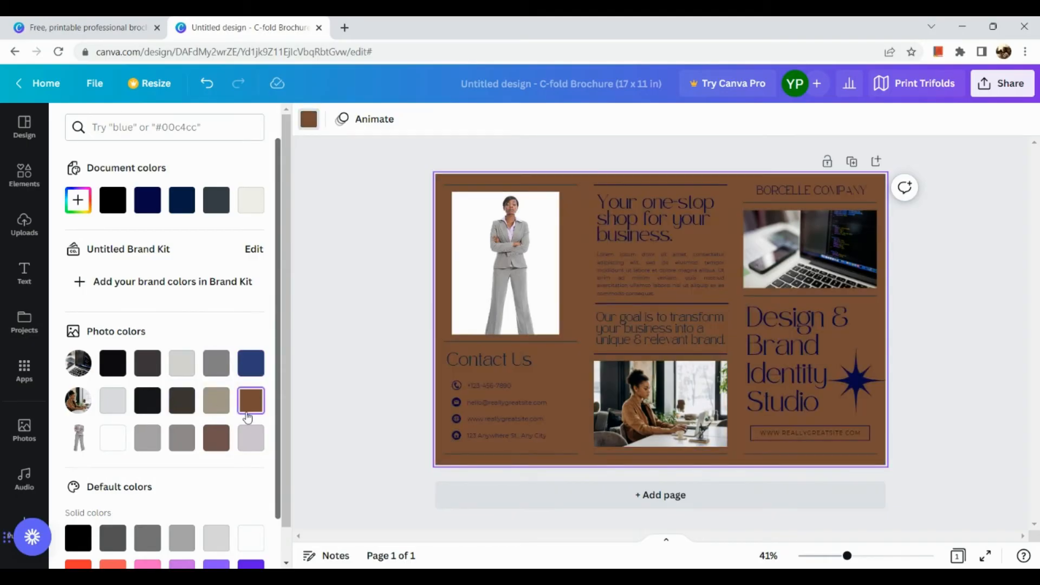
mouse_move(132, 406)
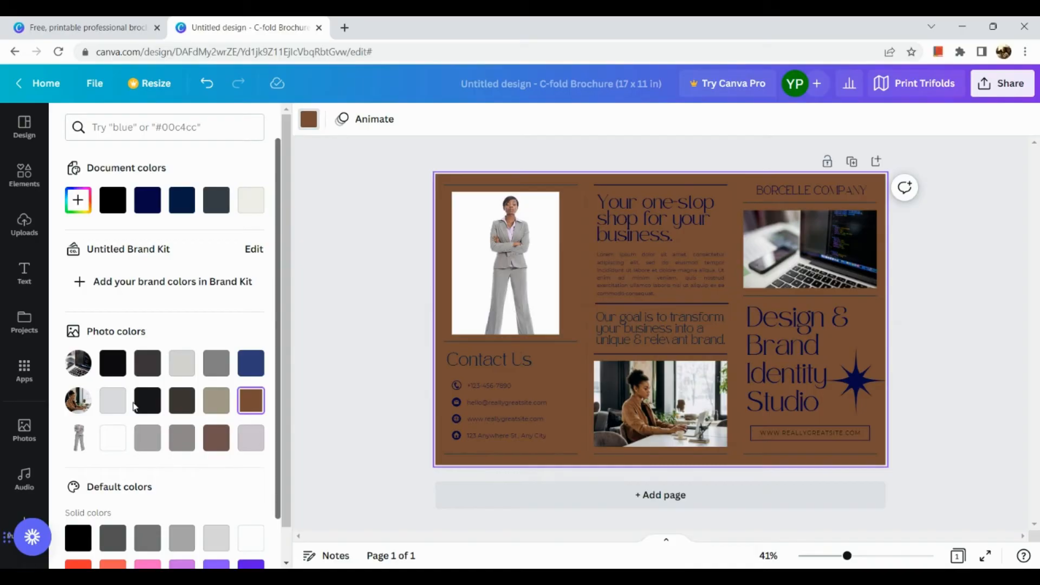
click(111, 399)
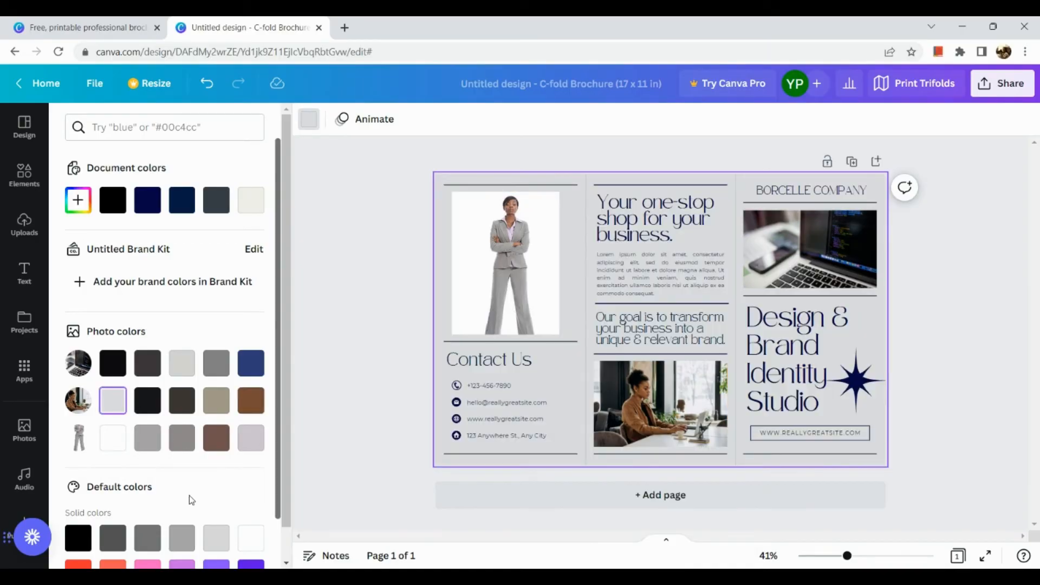
click(182, 469)
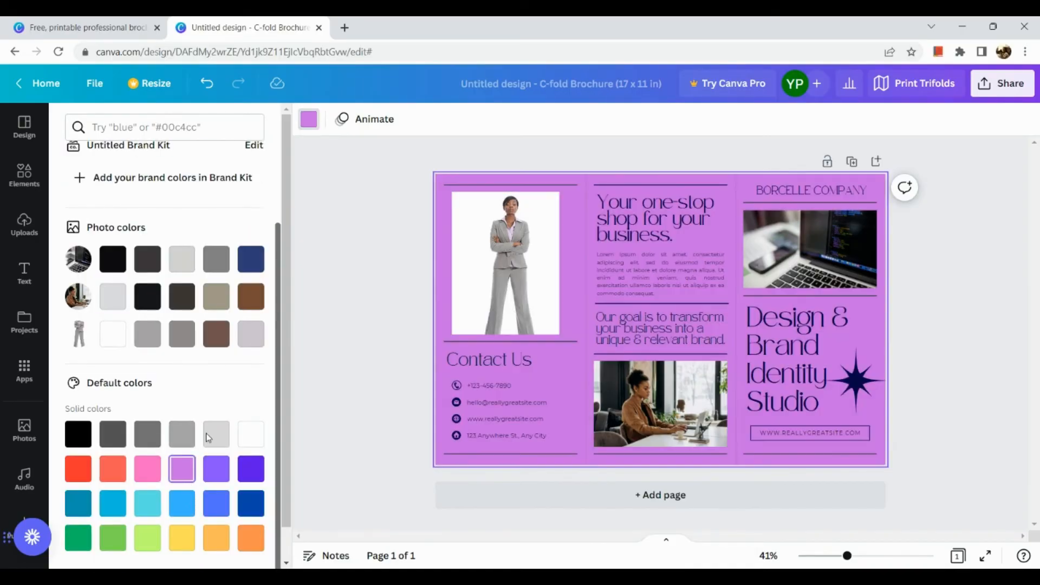
click(181, 433)
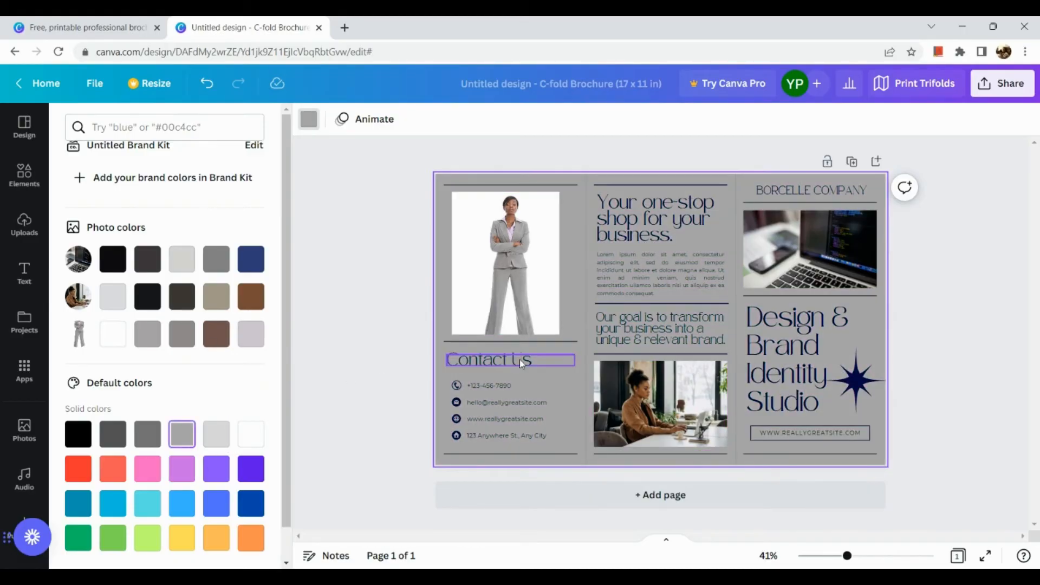
Select the Contact Us heading and scroll the font list to Anonymous Pro
text(computer)
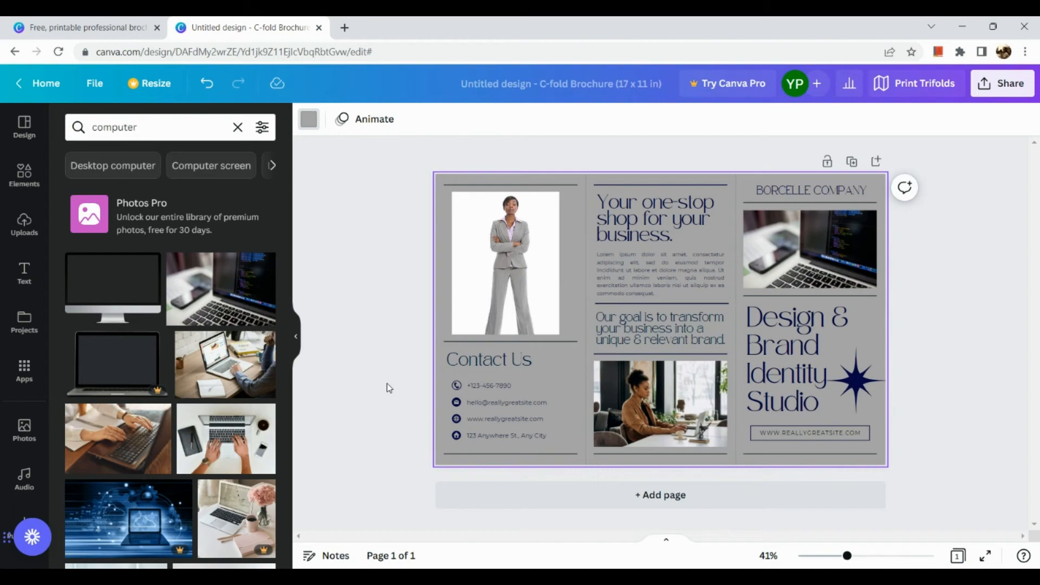
click(489, 359)
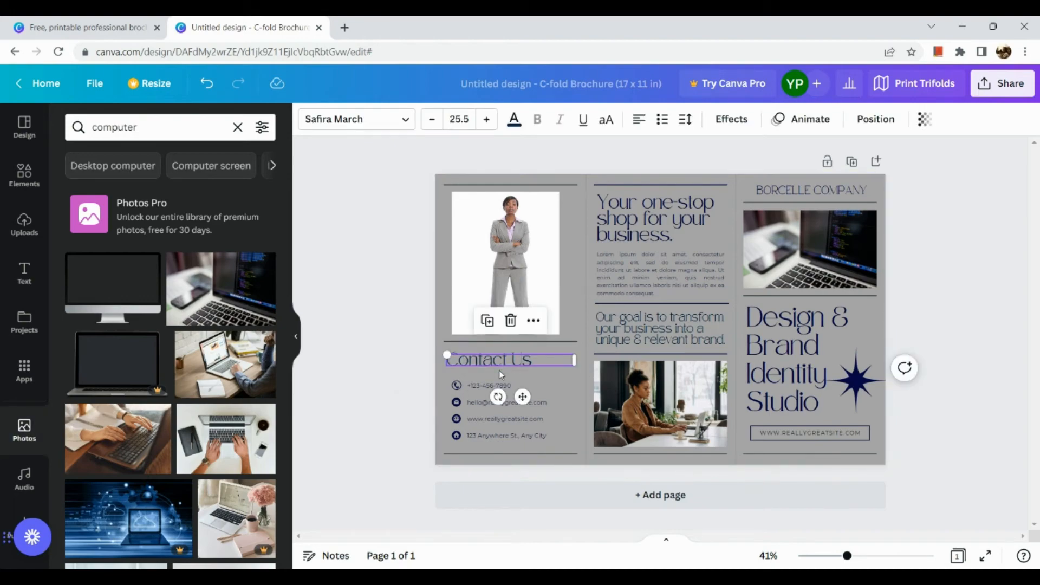
double_click(488, 360)
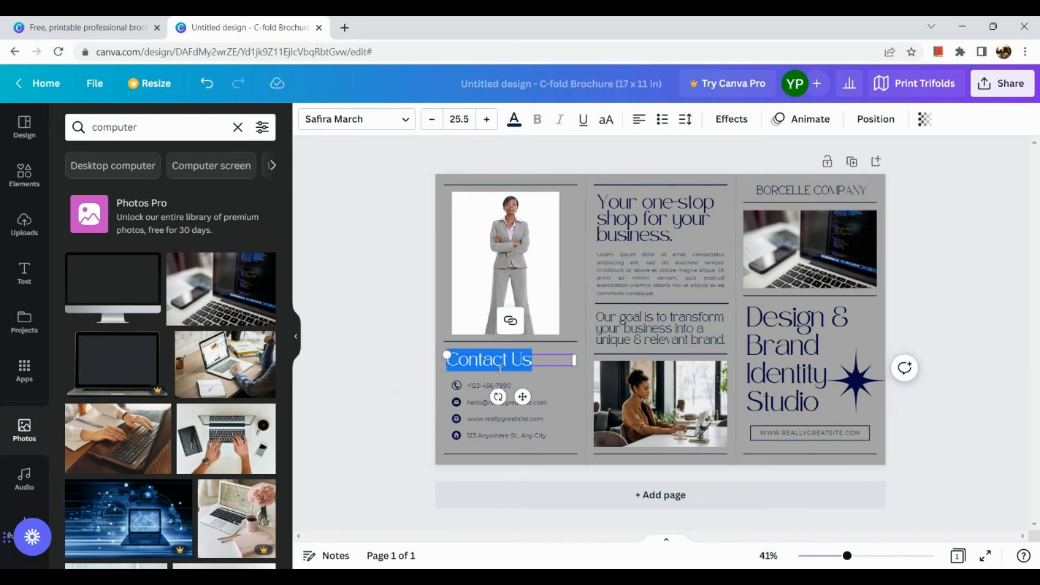
click(355, 120)
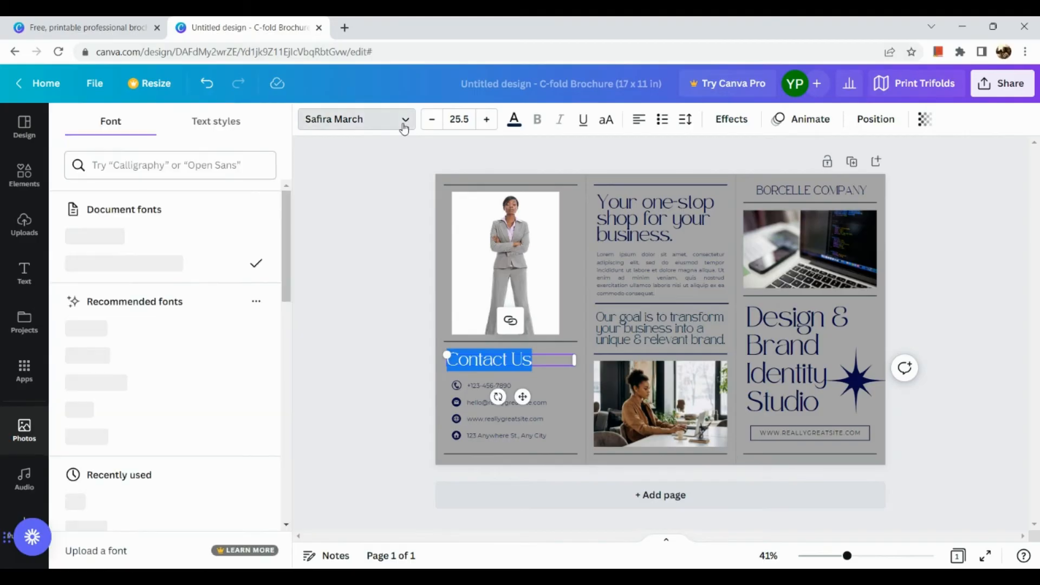
click(356, 119)
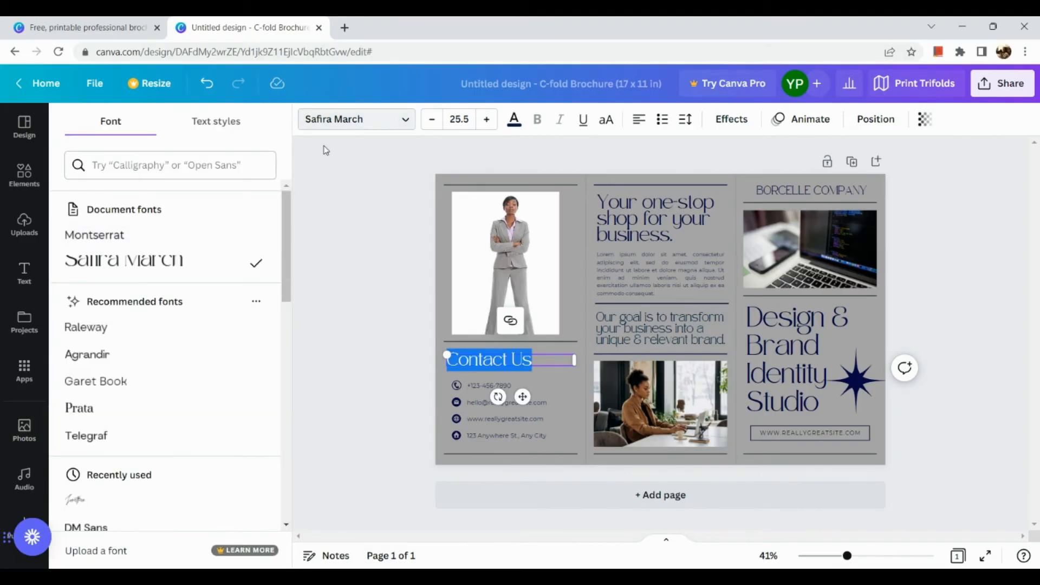
scroll(down, 3)
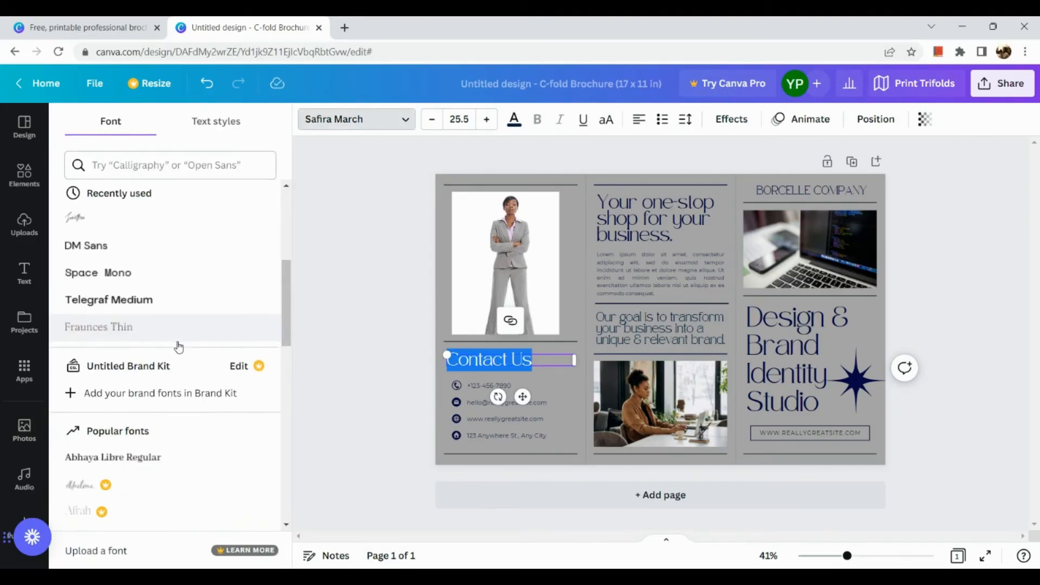
scroll(down, 3)
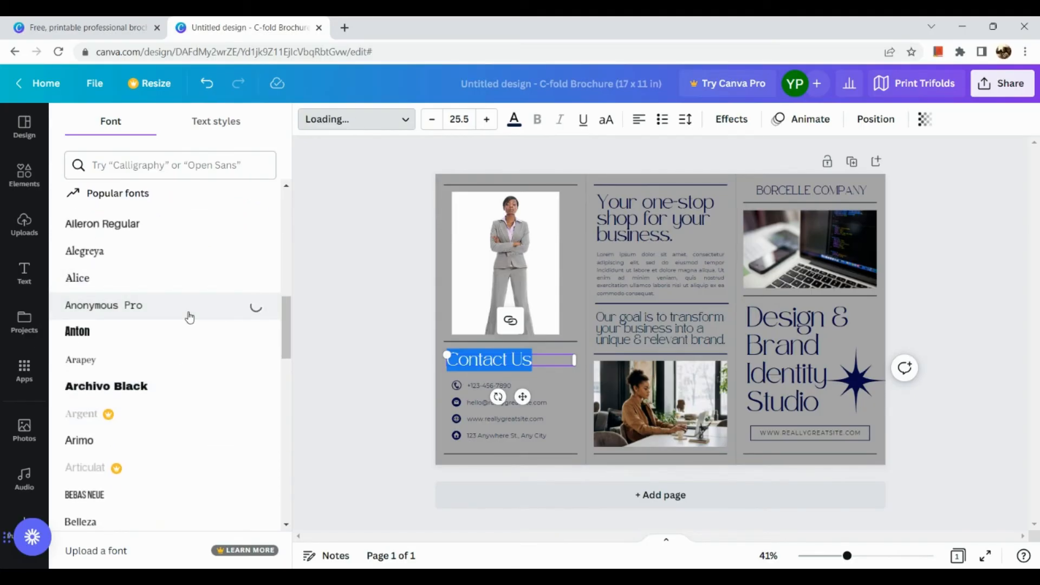
Apply Anonymous Pro to the heading and change all text in the design to it
click(103, 306)
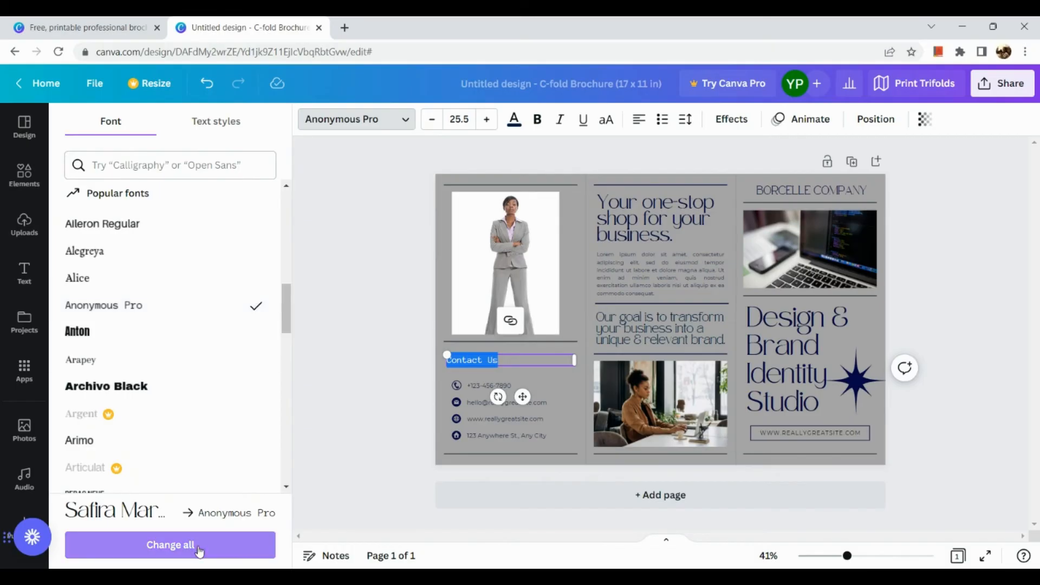
click(170, 545)
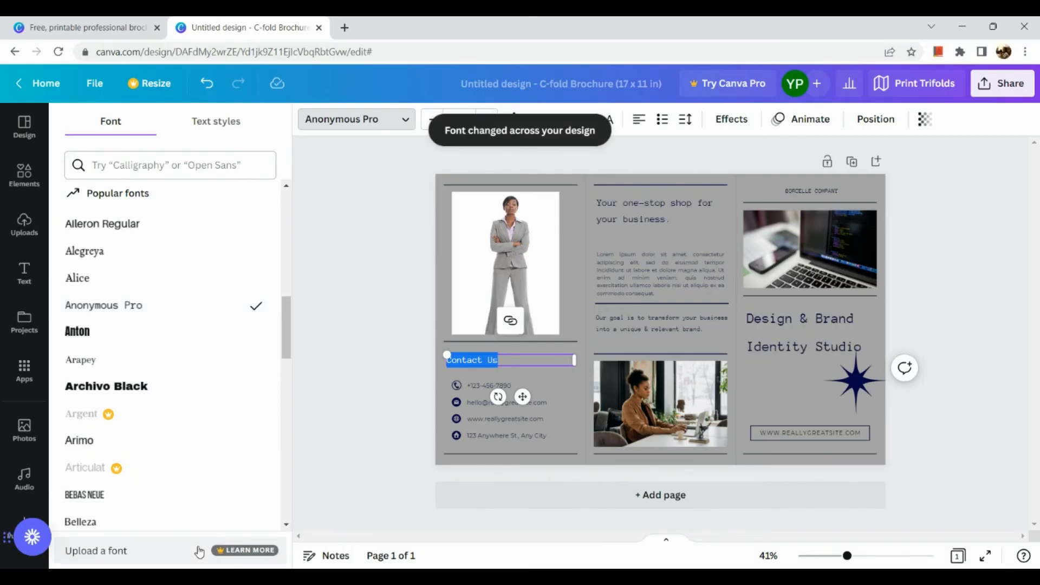
click(800, 332)
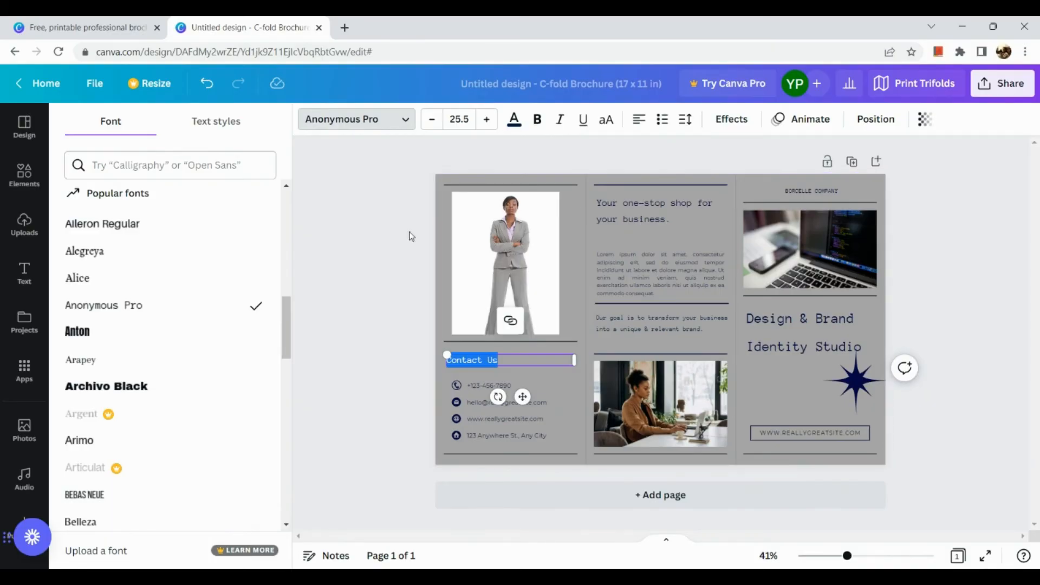
Replace the Contact Us phone number with the new digits 545656
click(539, 248)
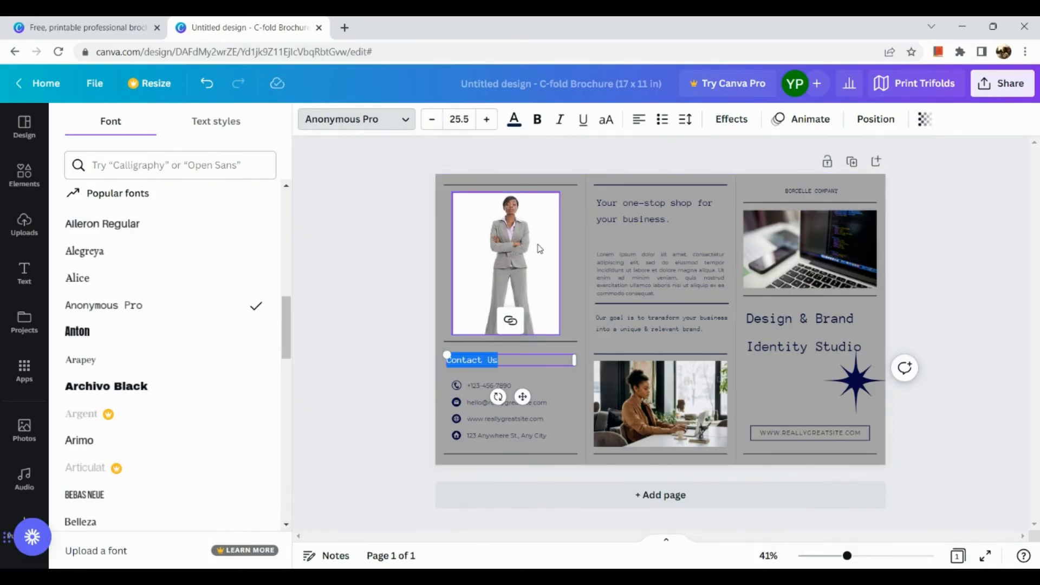
click(489, 386)
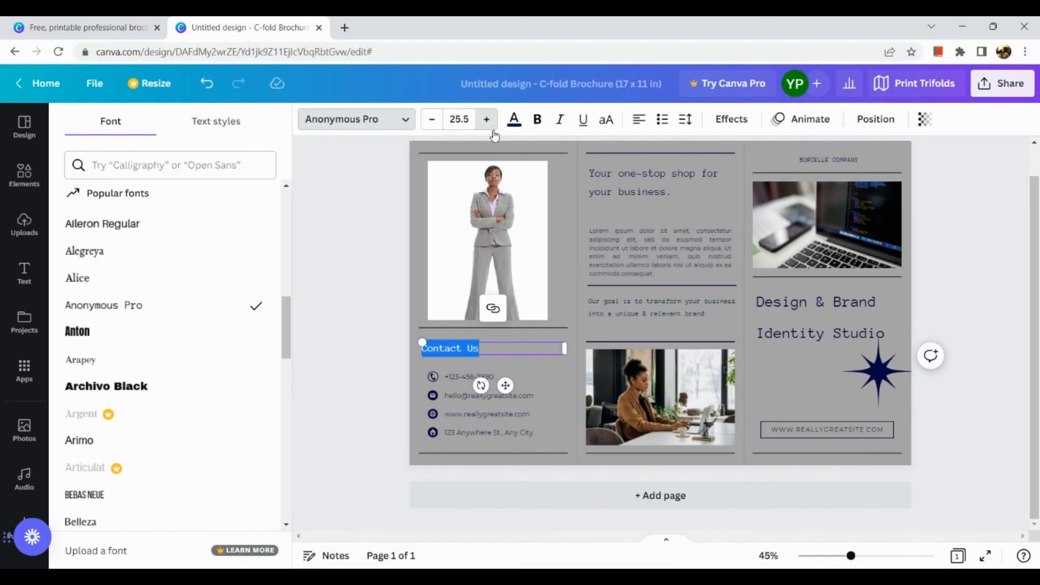
click(487, 119)
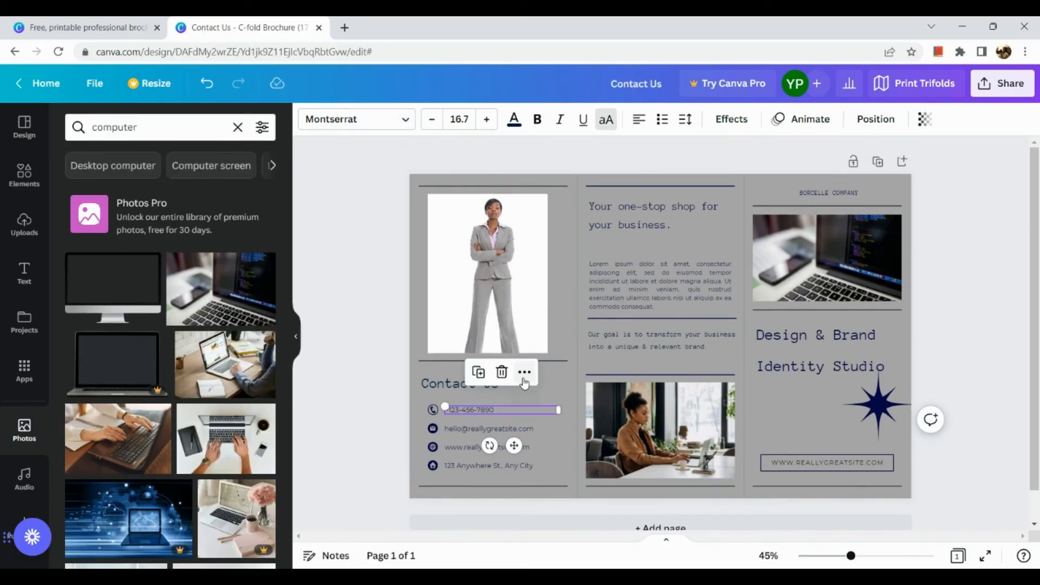
scroll(down, 3)
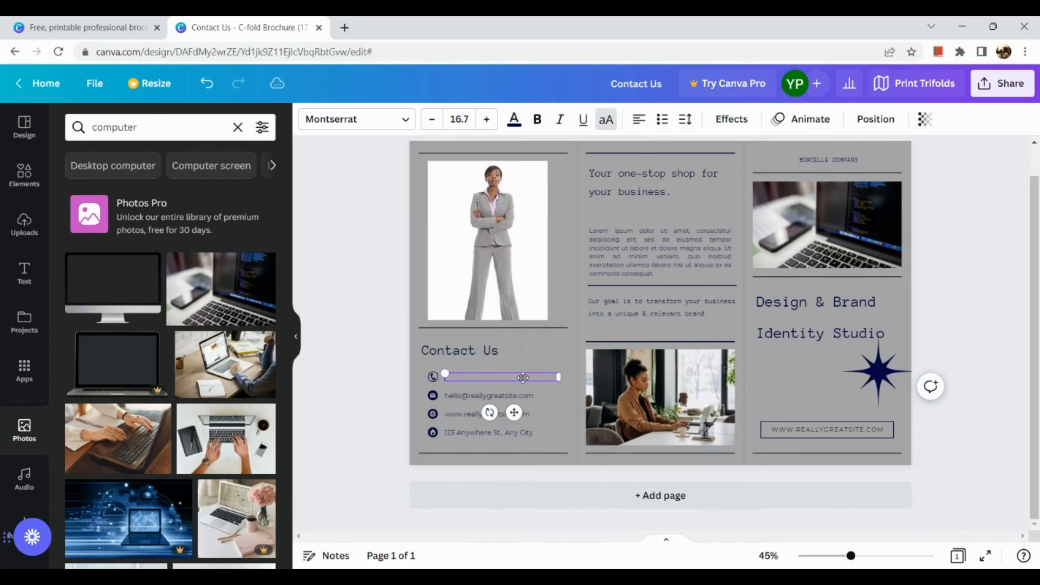
text(54565654)
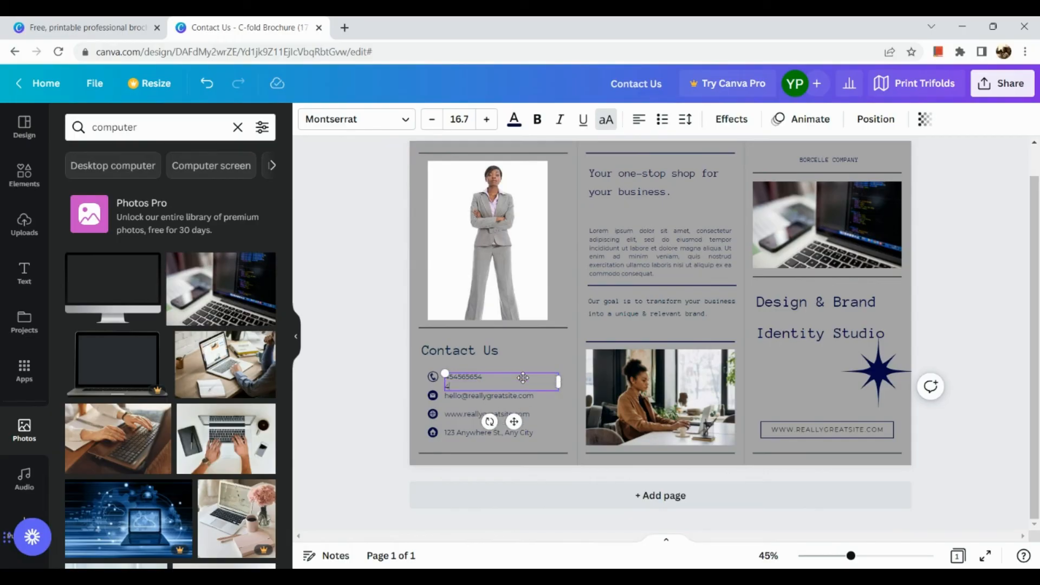
click(488, 413)
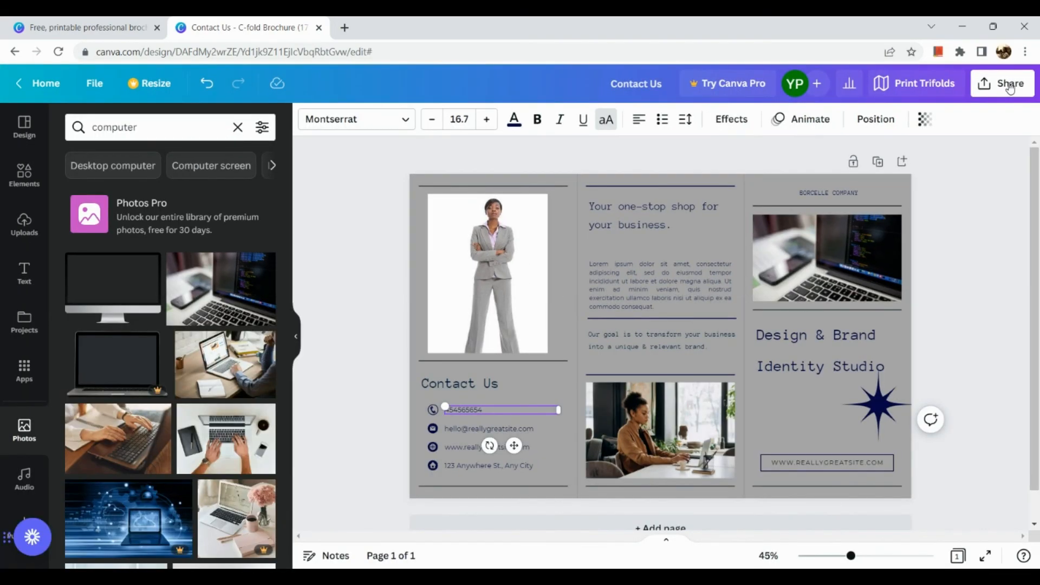
Reach the Download settings via Share and expand the file type list (JPG, PNG, PDF, MP4)
click(1006, 84)
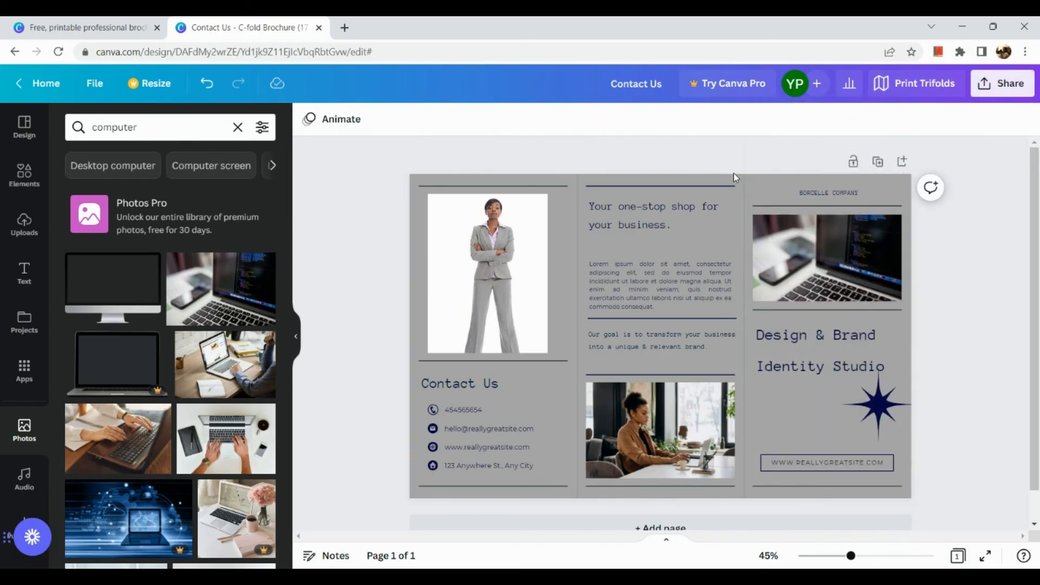
mouse_move(915, 83)
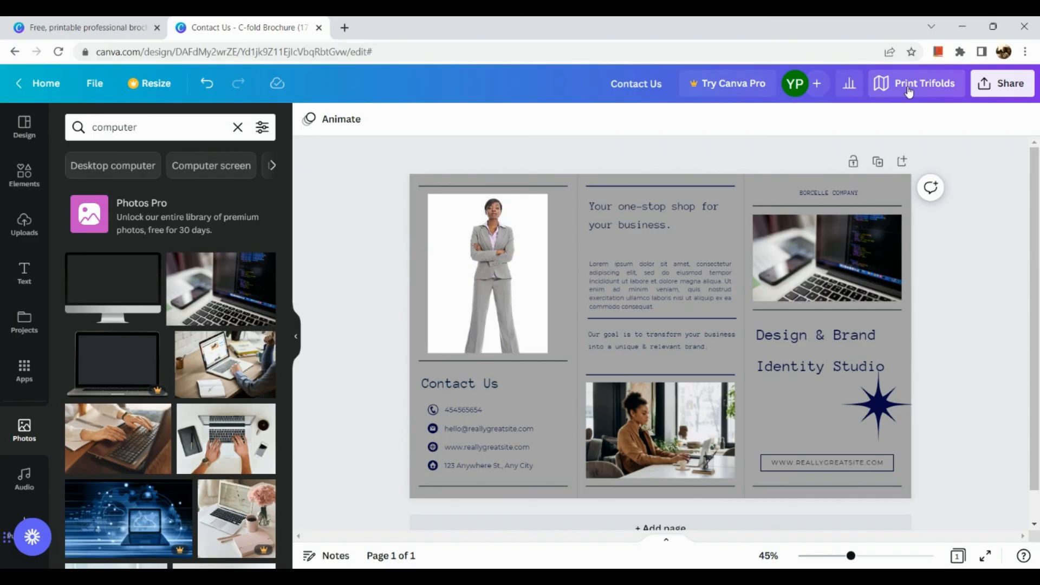
click(1003, 84)
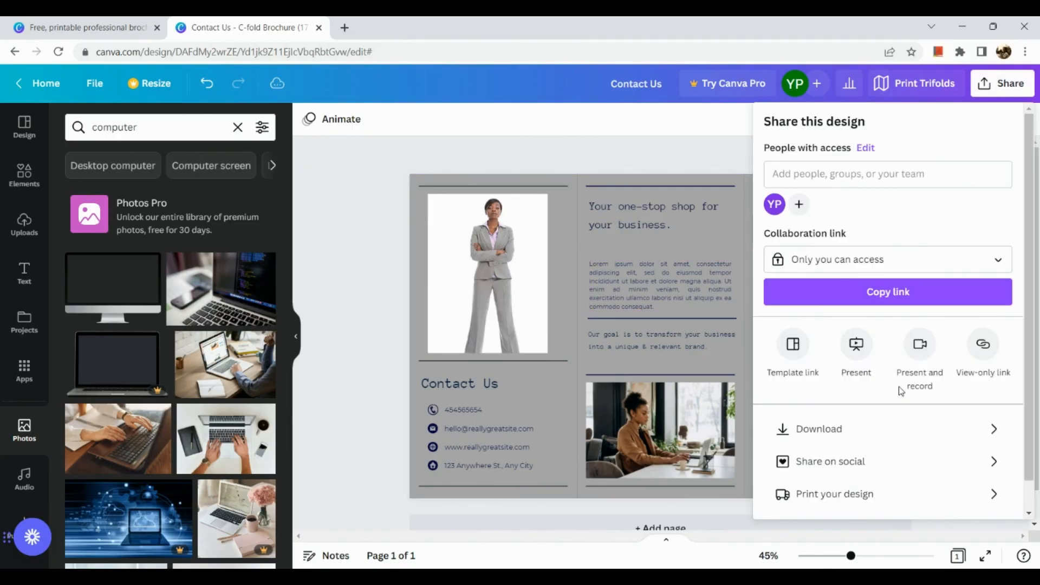
mouse_move(895, 435)
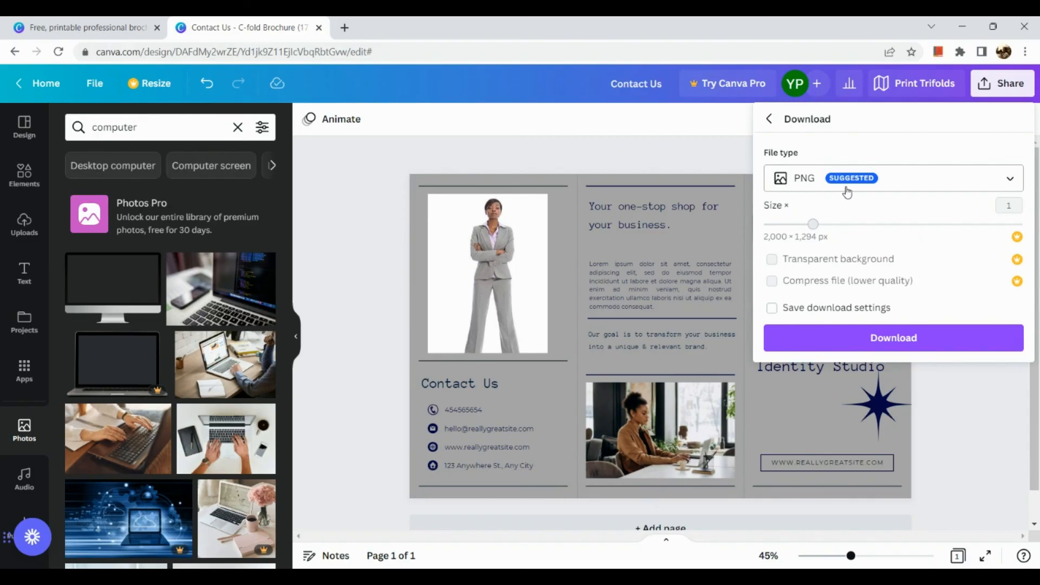
click(892, 178)
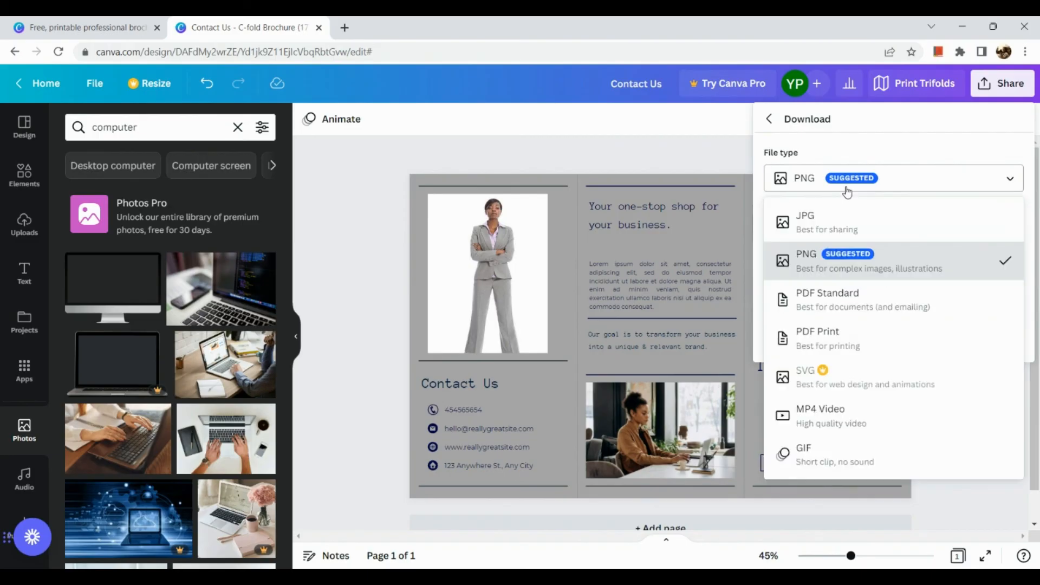
mouse_move(835, 321)
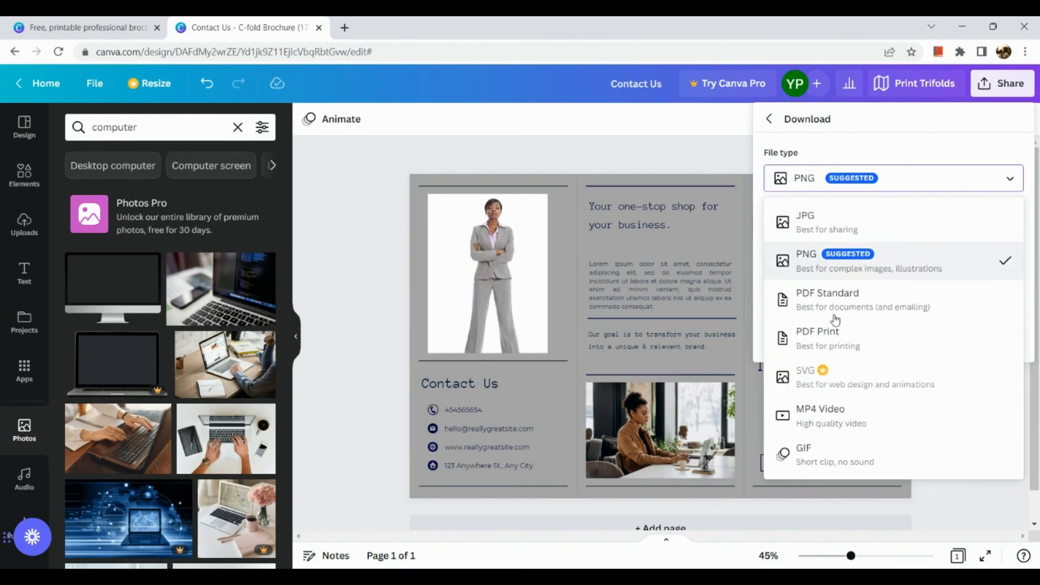